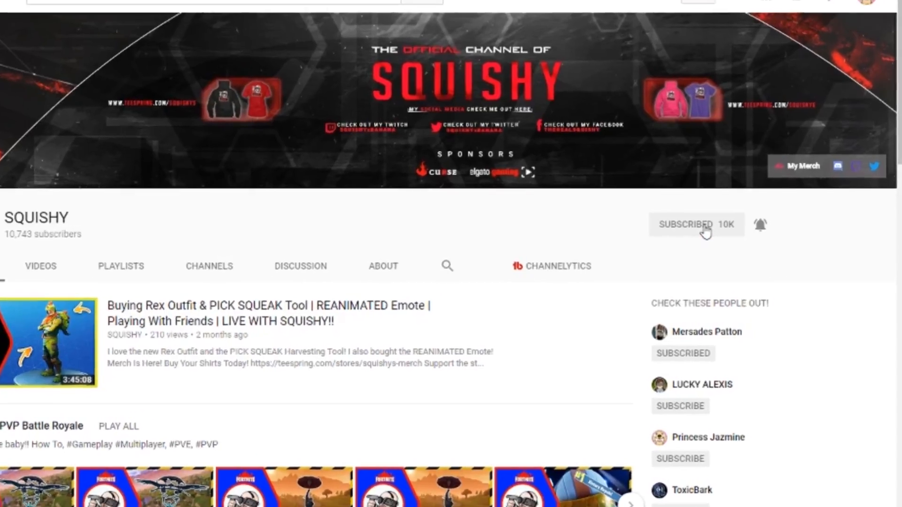
Scroll down the SQUISHY YouTube channel page.
scroll(down, 3)
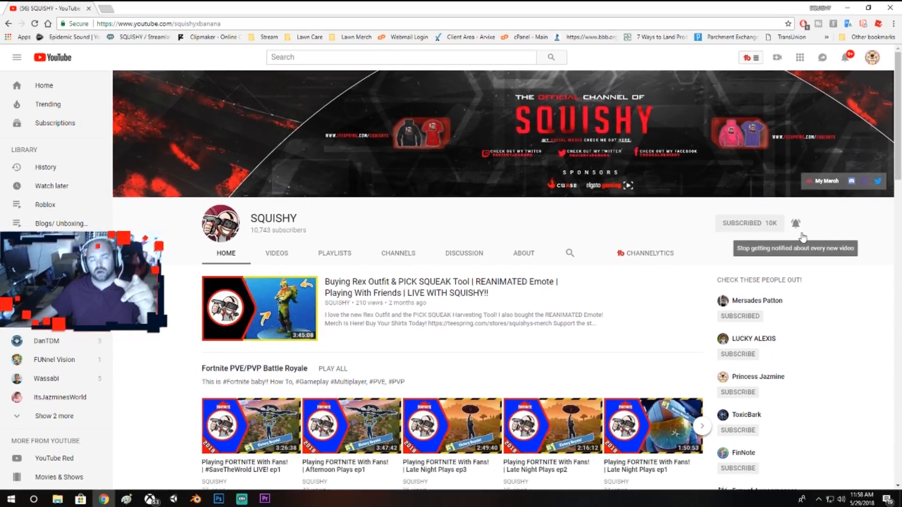
mouse_move(820, 231)
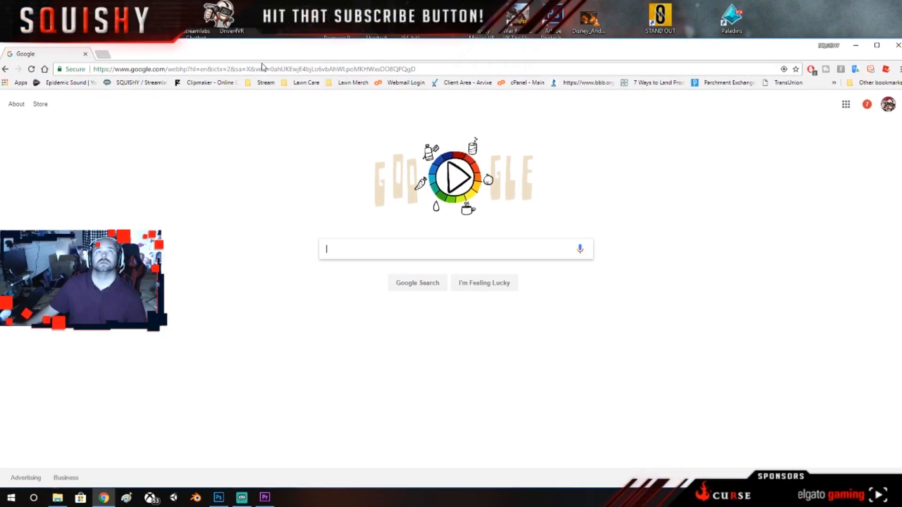
Search Google for 'xbox one ports' using the suggestion that appears after typing 'xbox'.
click(259, 69)
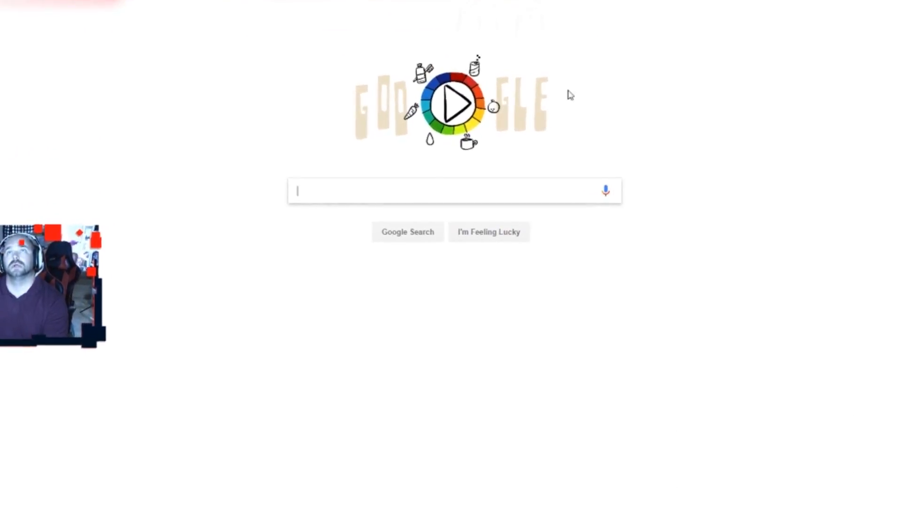
click(449, 190)
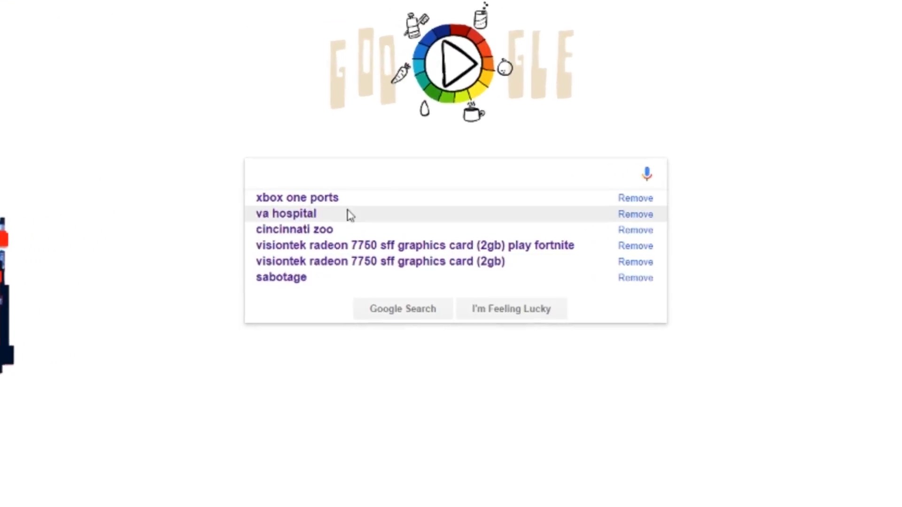
text(xbox)
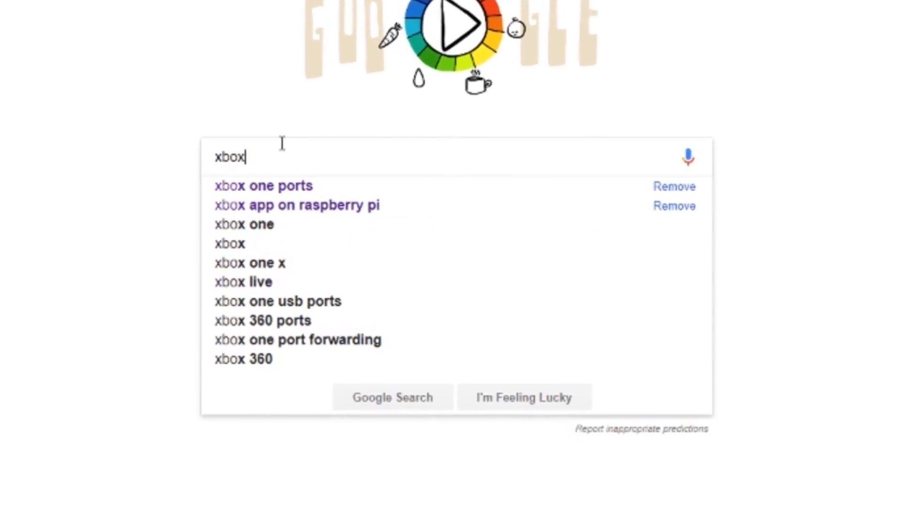
click(262, 185)
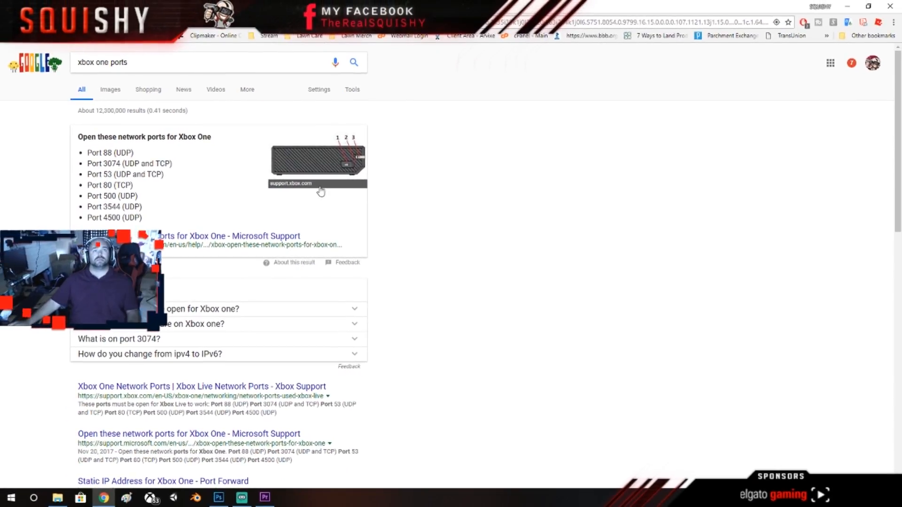
click(219, 236)
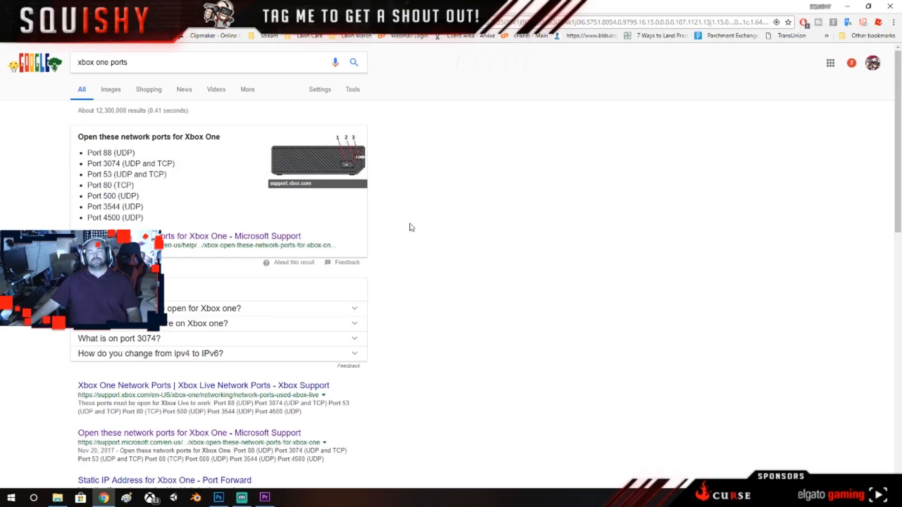
mouse_move(276, 218)
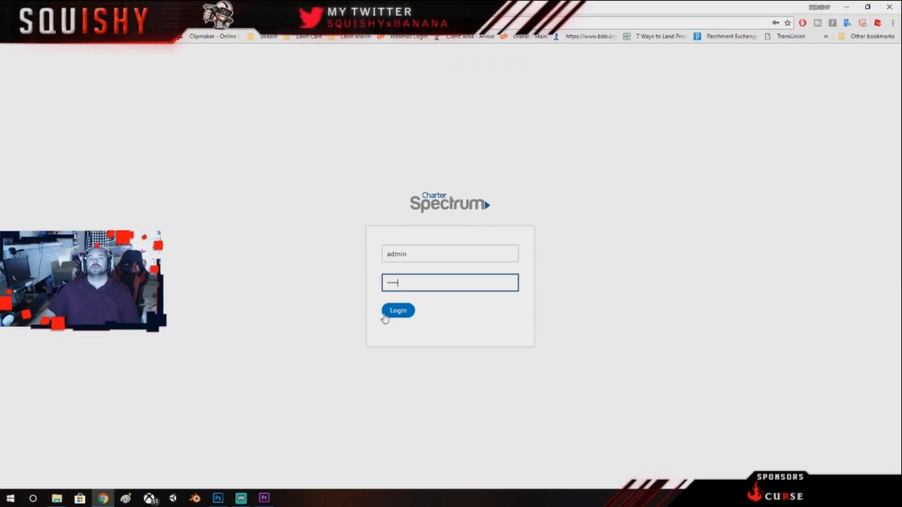
Log in to the Sagemcom router as admin and open the Router Settings tile.
click(398, 310)
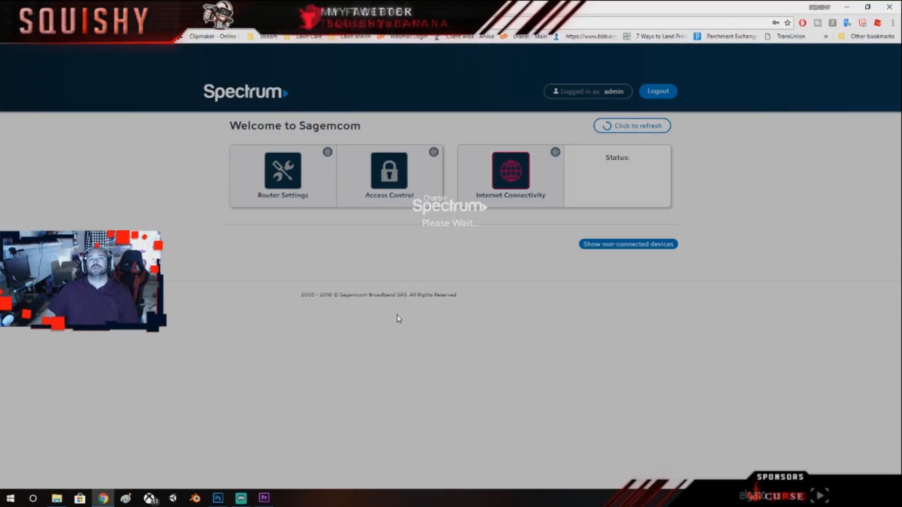
click(631, 125)
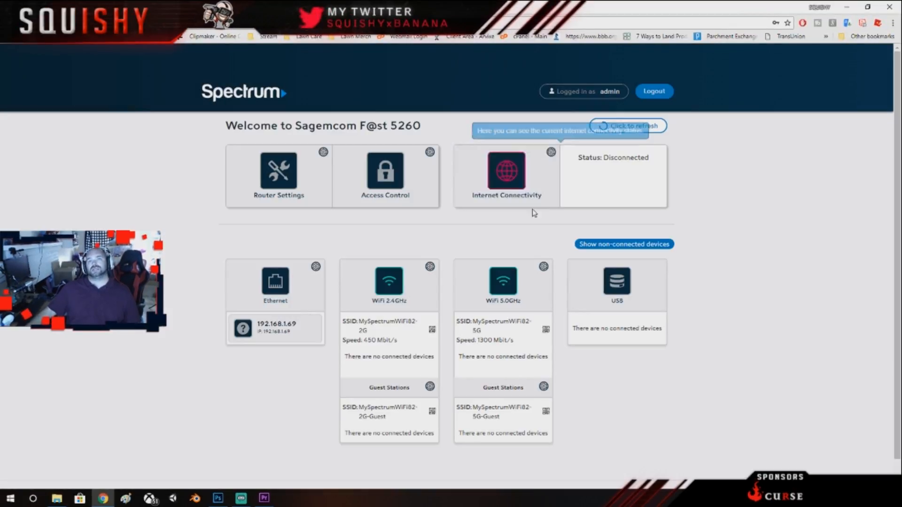
click(507, 173)
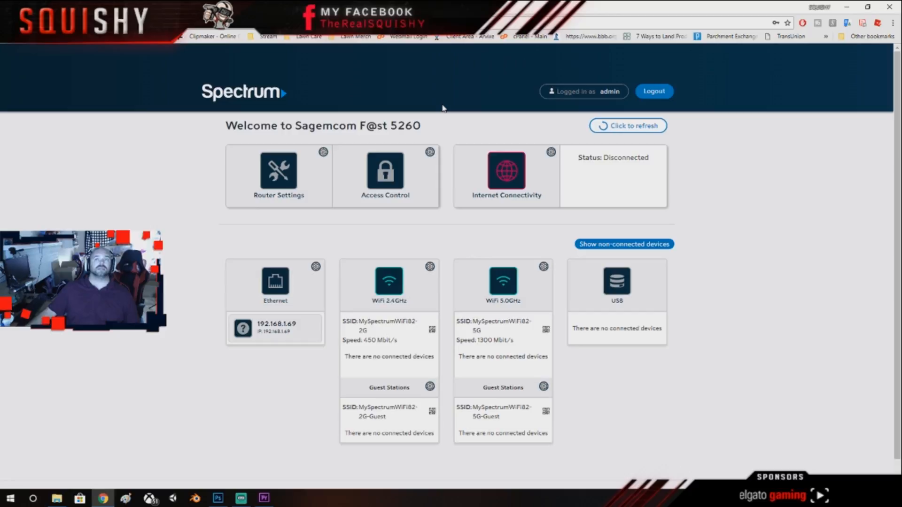
click(385, 176)
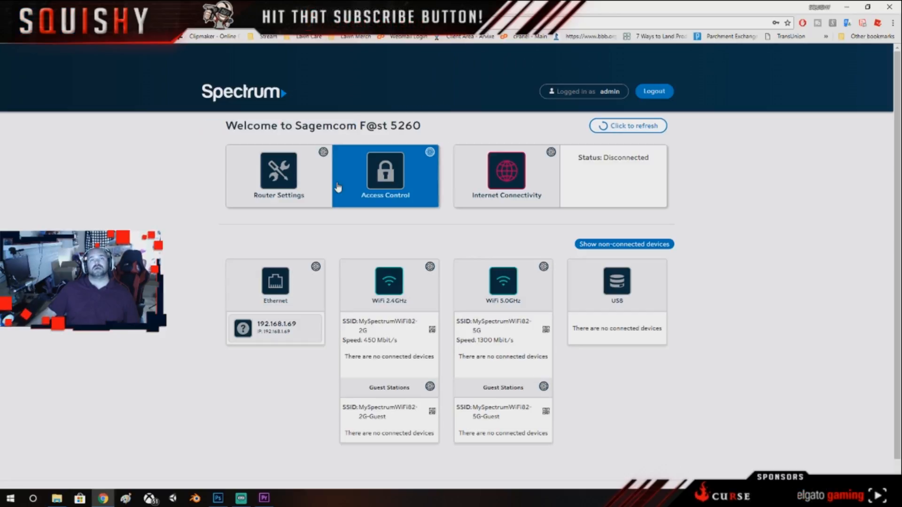
click(277, 175)
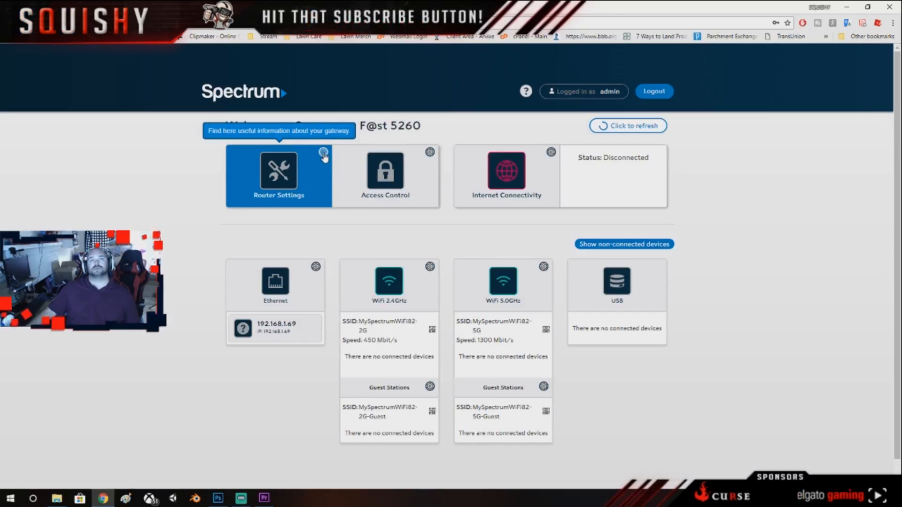
click(278, 176)
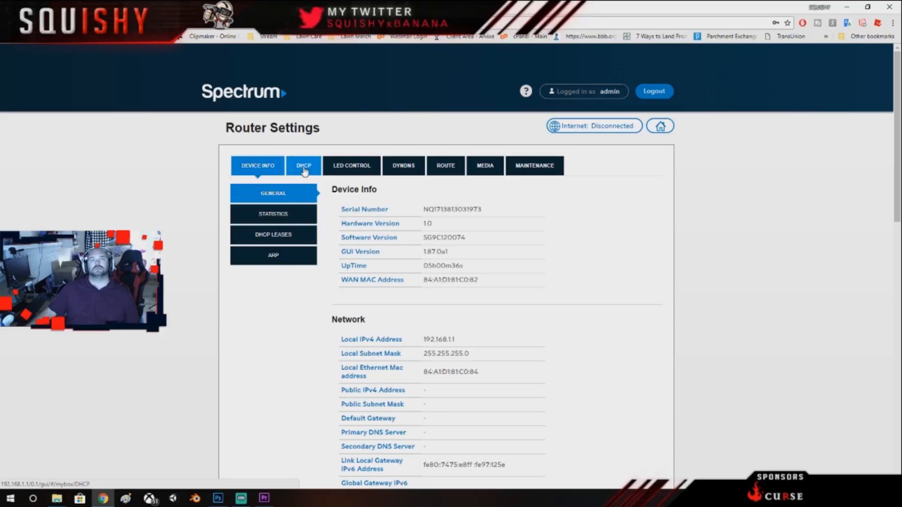
In the DHCP tab, add a reserved address entry for the device at 192.168.1.69.
click(307, 166)
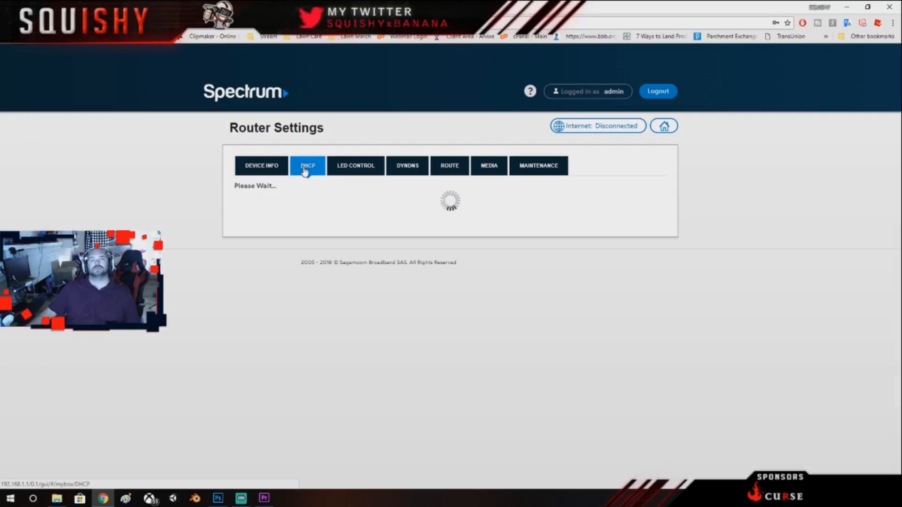
click(307, 166)
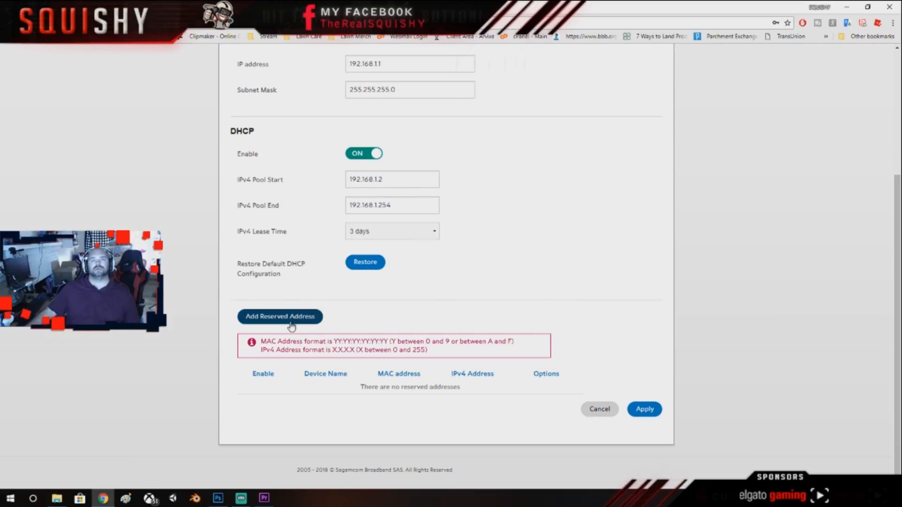
click(279, 316)
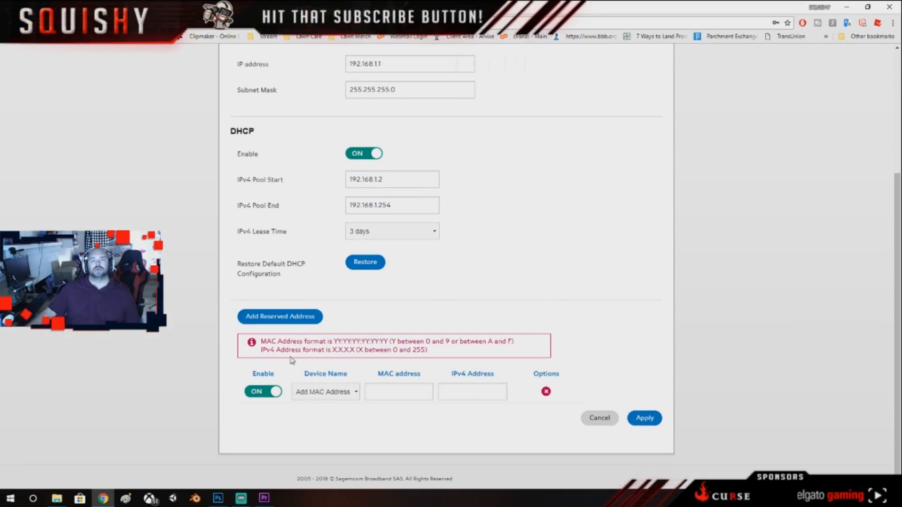
click(325, 392)
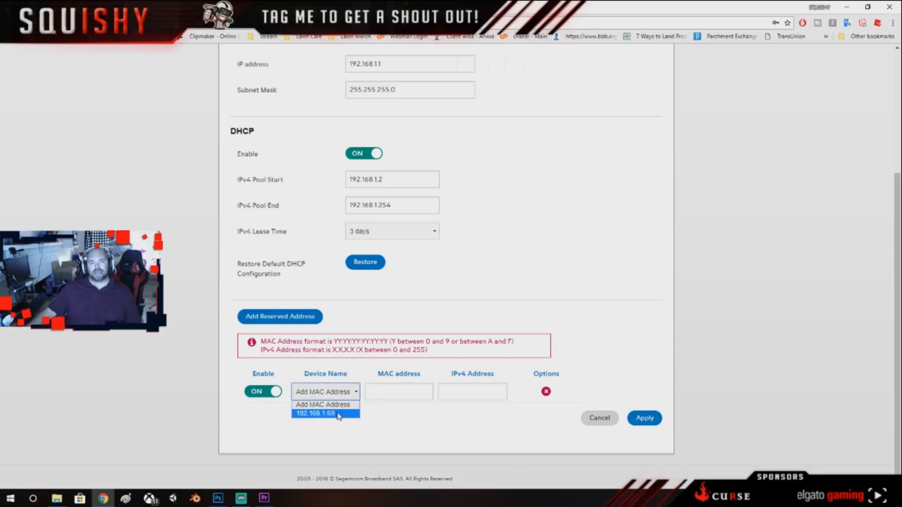
click(315, 413)
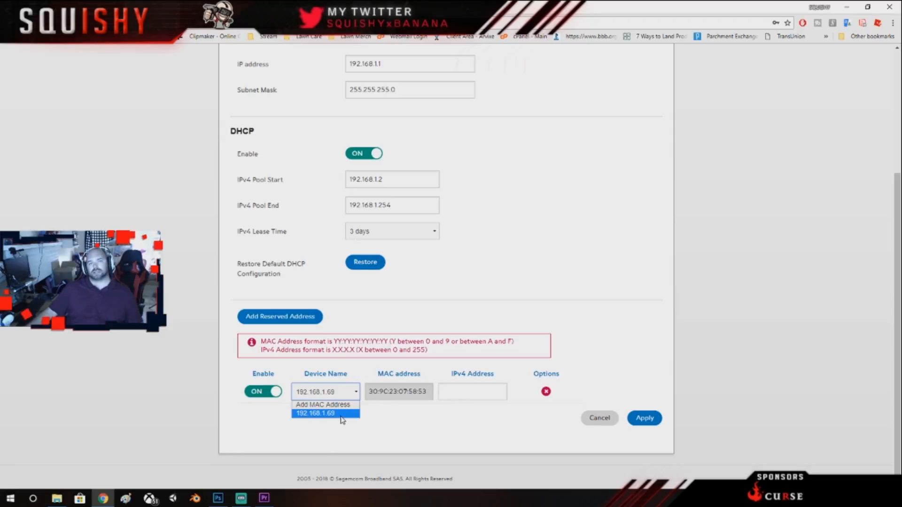
click(315, 413)
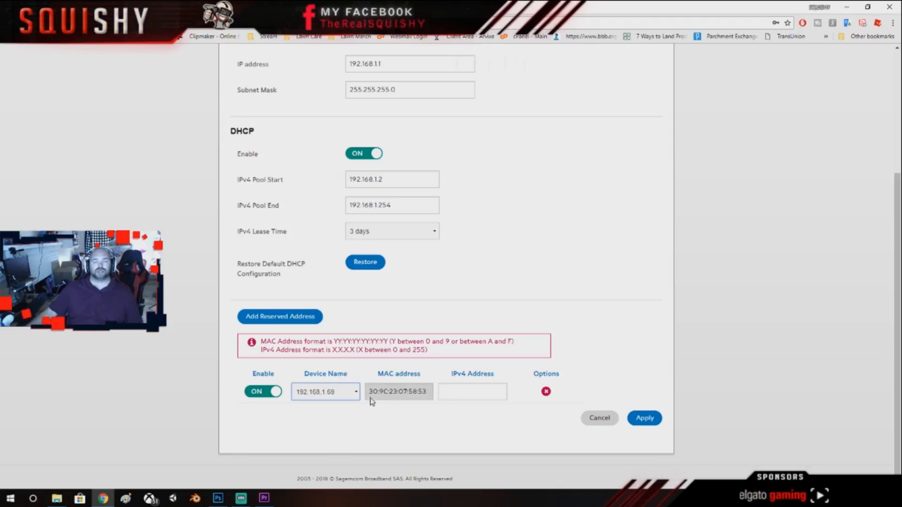
Reserve IPv4 address 192.168.1.25 for that device and apply.
click(472, 391)
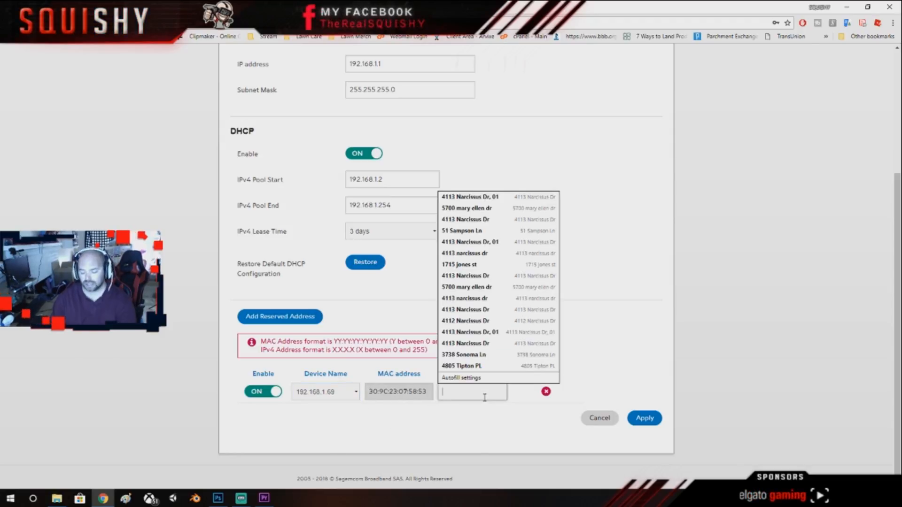
text(192.168.1.25)
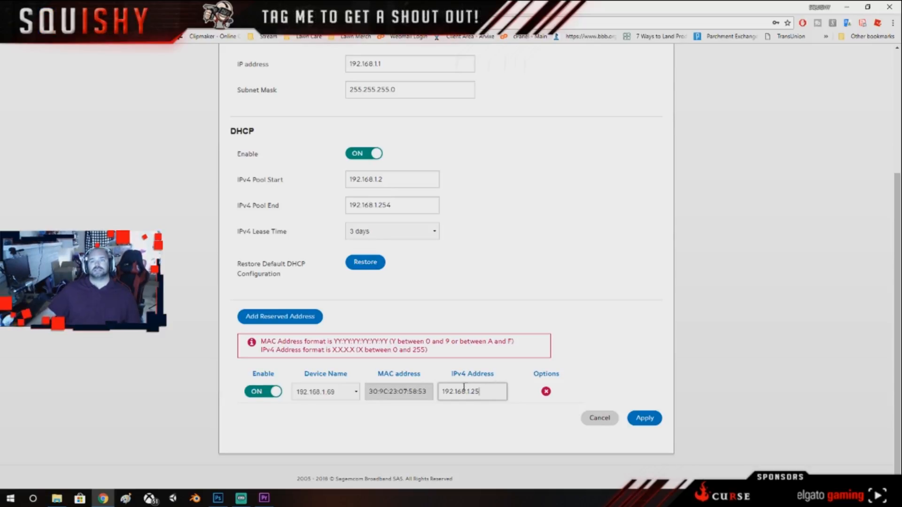
mouse_move(470, 379)
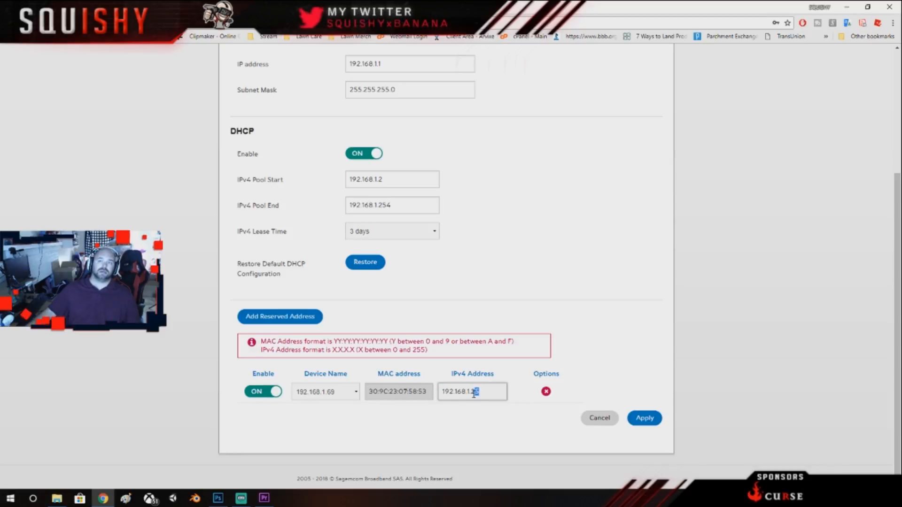
double_click(475, 392)
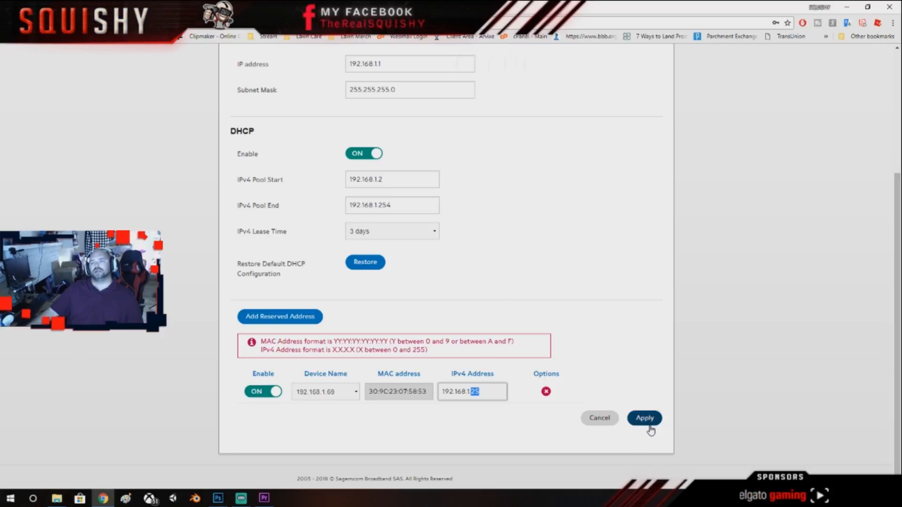
click(643, 418)
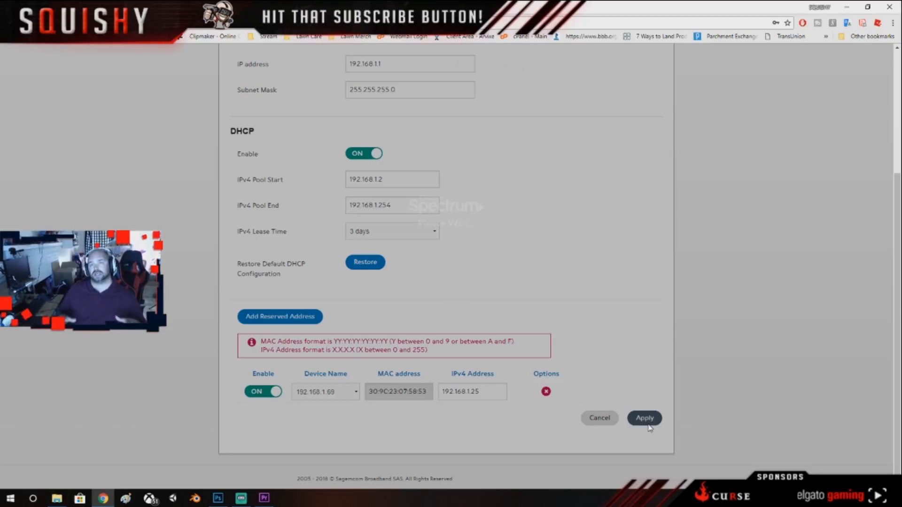
click(644, 419)
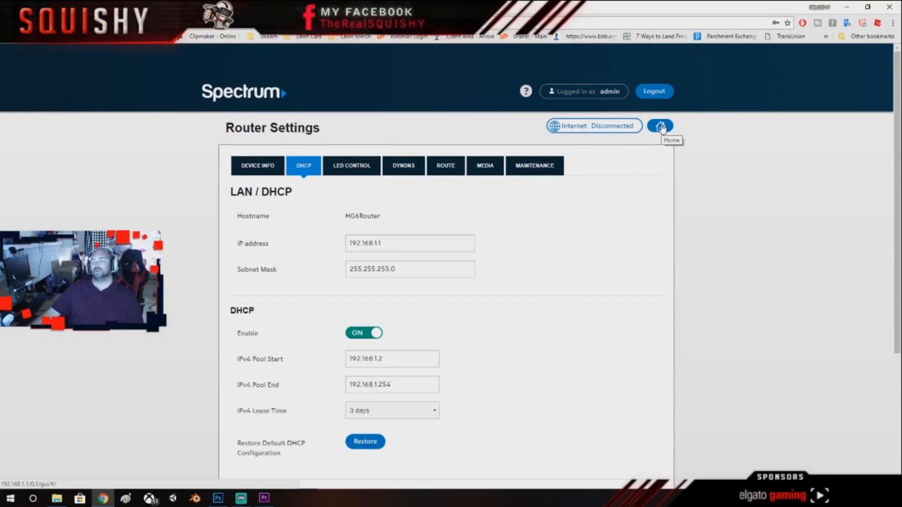
Turn on DMZ under Access Control with 192.168.1.69 as the local host.
click(659, 126)
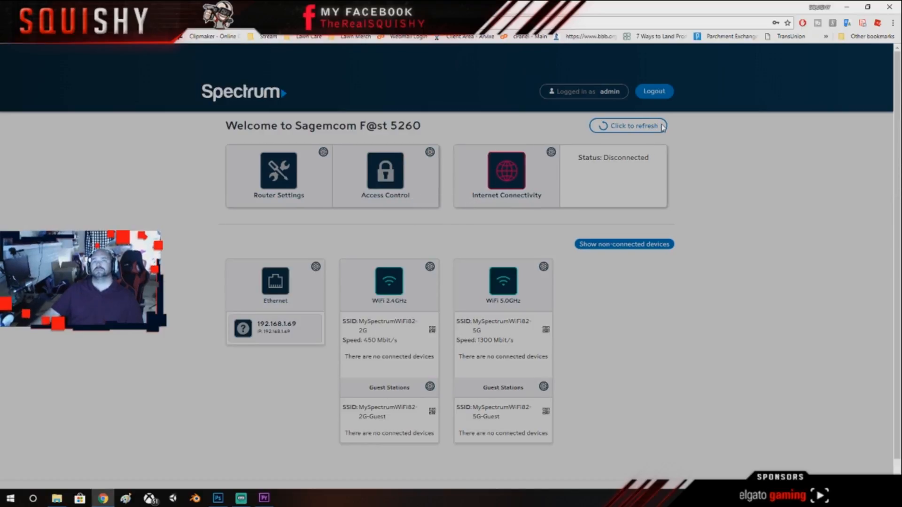
click(385, 176)
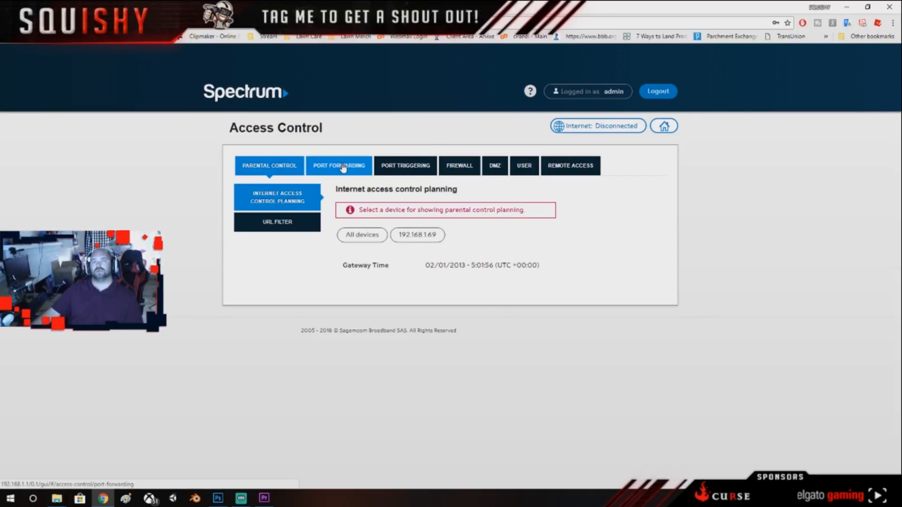
click(494, 165)
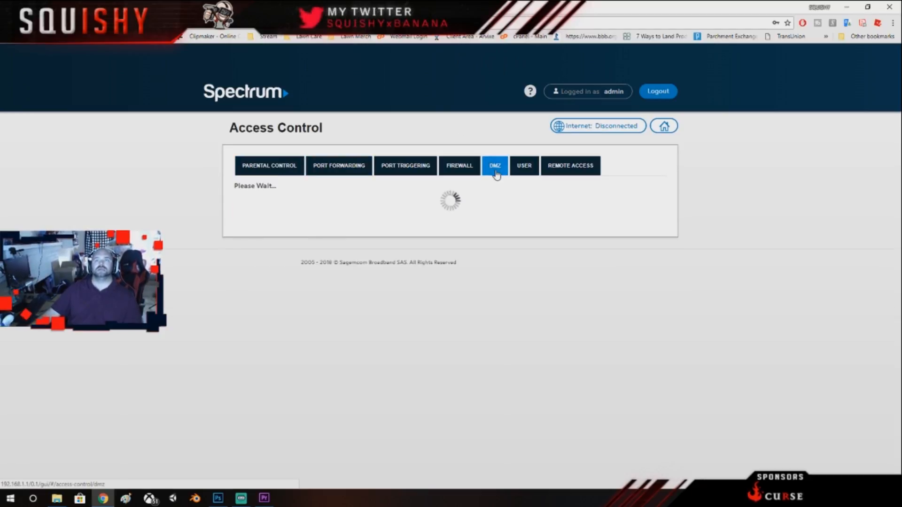
click(495, 166)
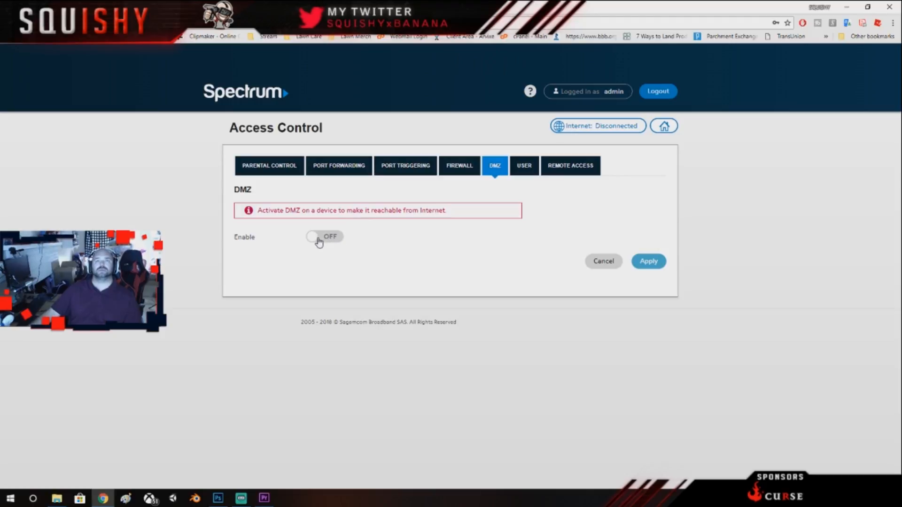
click(324, 236)
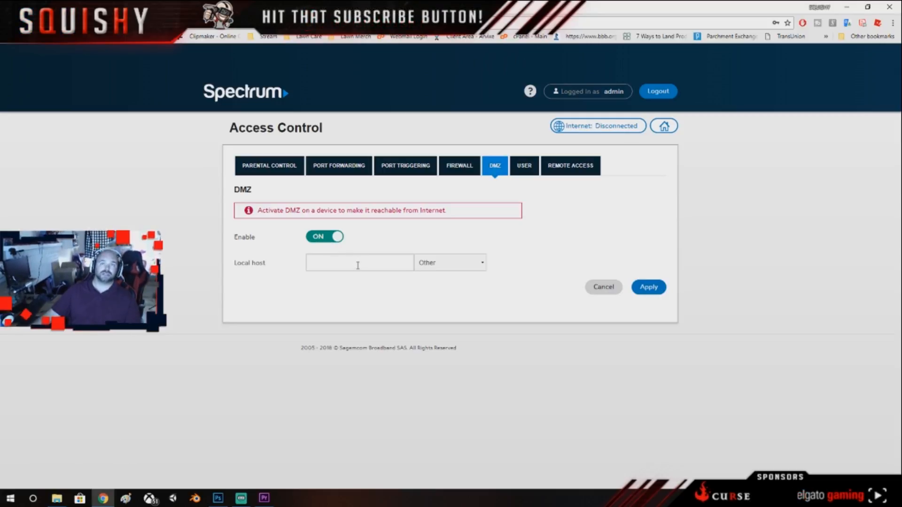
click(450, 262)
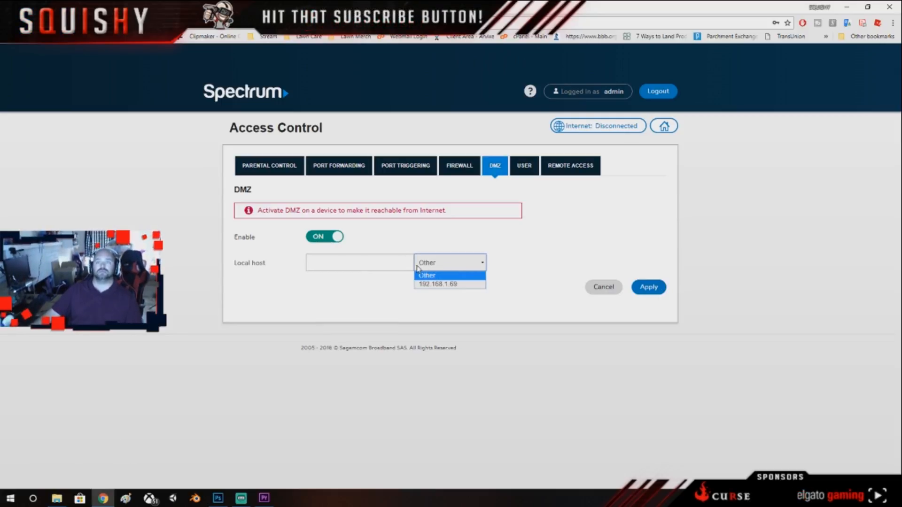
click(438, 284)
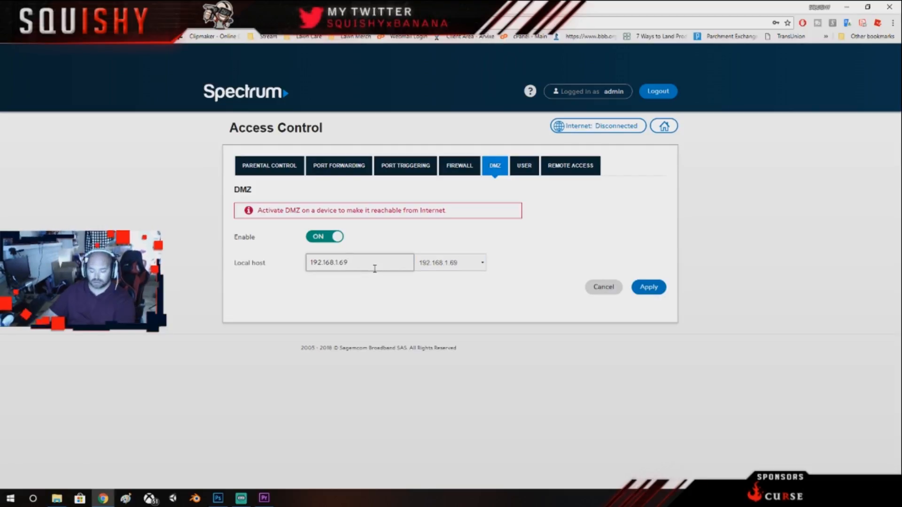
text(192.168.1.2)
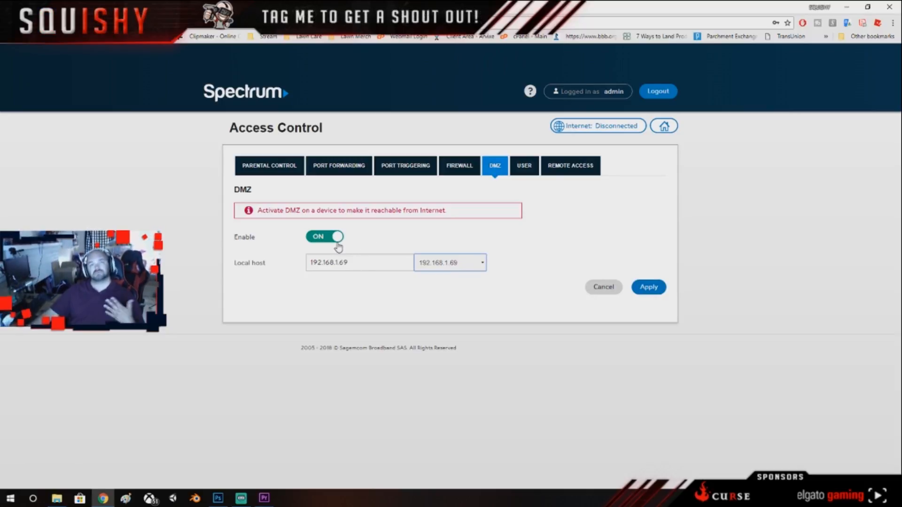
mouse_move(463, 247)
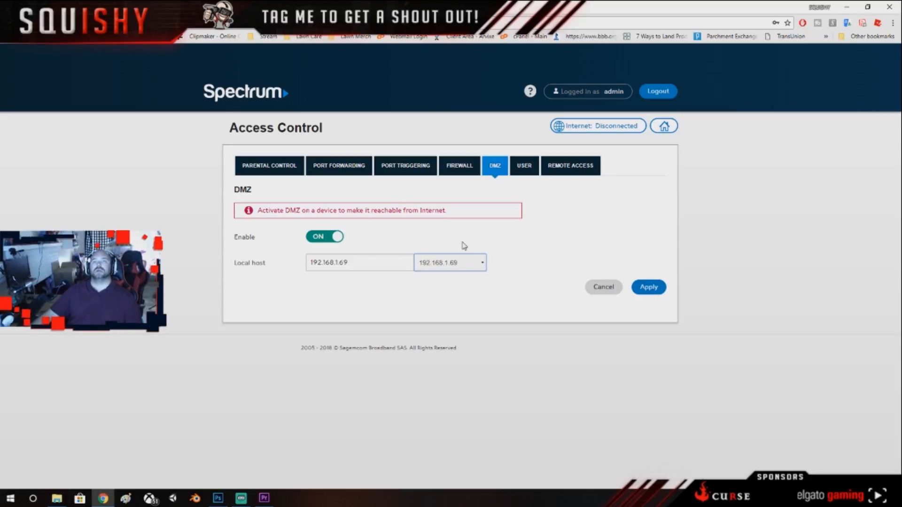
click(338, 165)
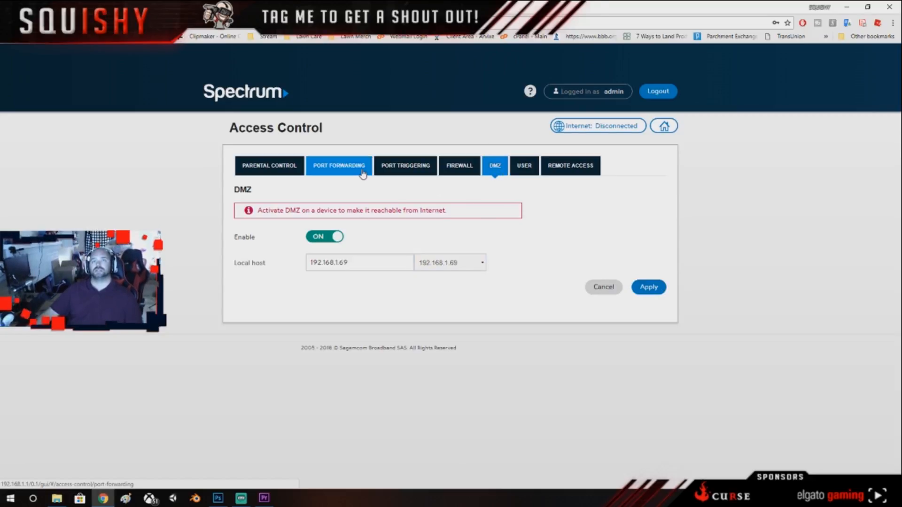
On the Port Forwarding tab, name a new manual rule X1.
click(338, 165)
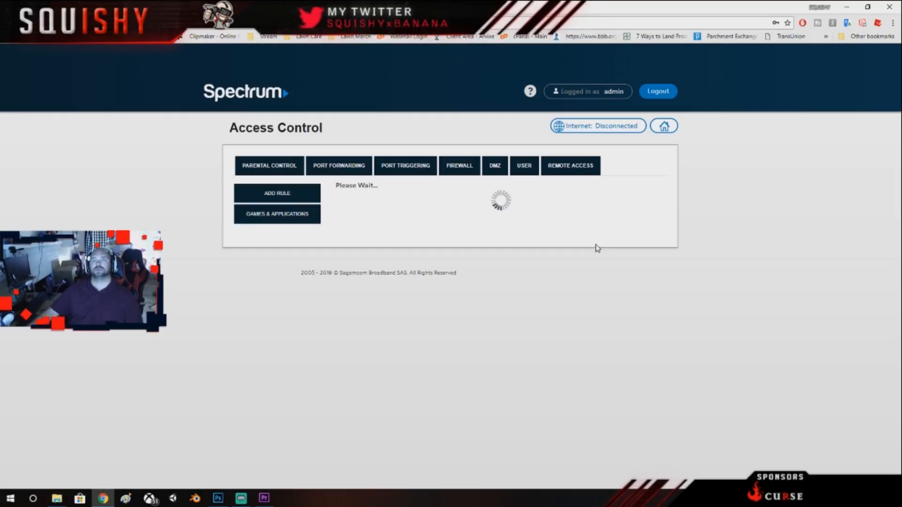
click(338, 166)
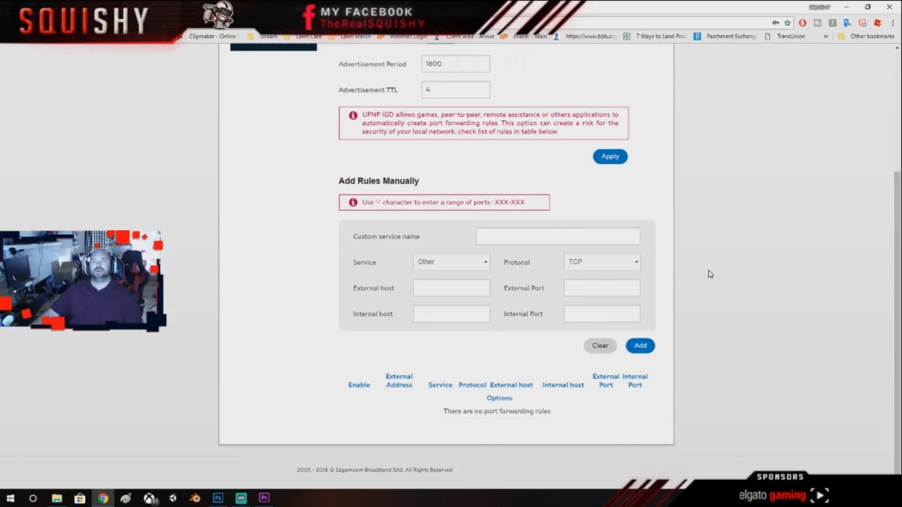
click(558, 236)
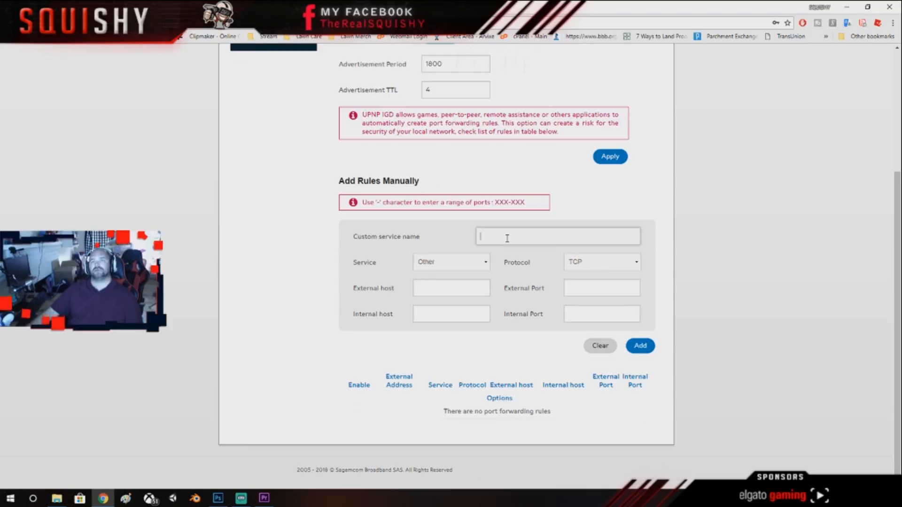
text(X)
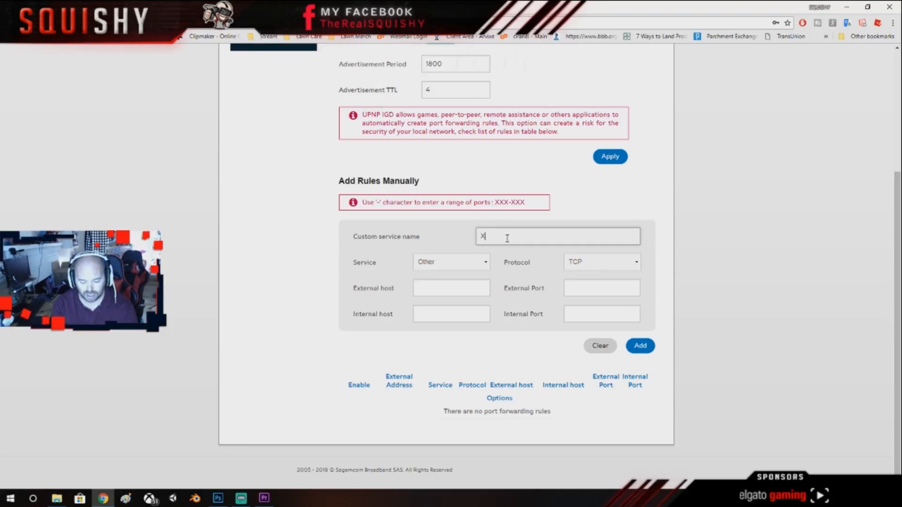
text(1)
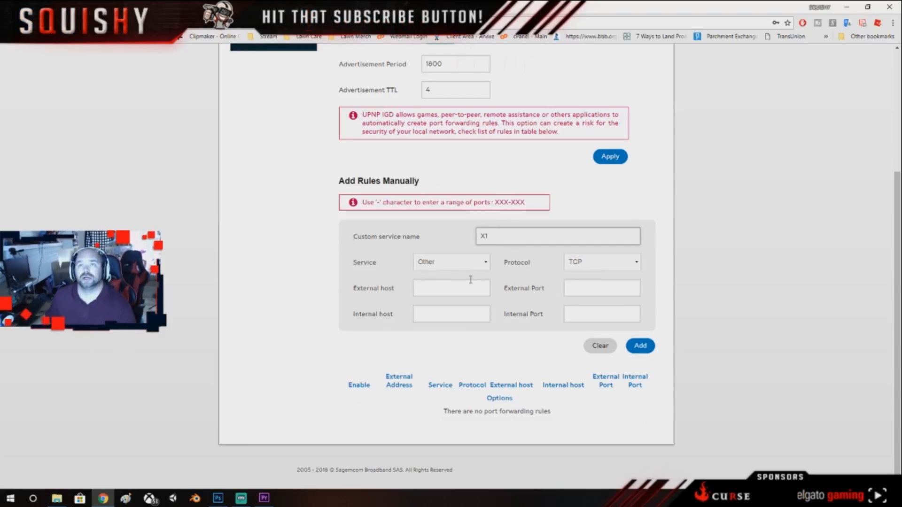
Set X1's hosts to 192.168.1.25, protocol UDP and port 88, then add it.
click(451, 288)
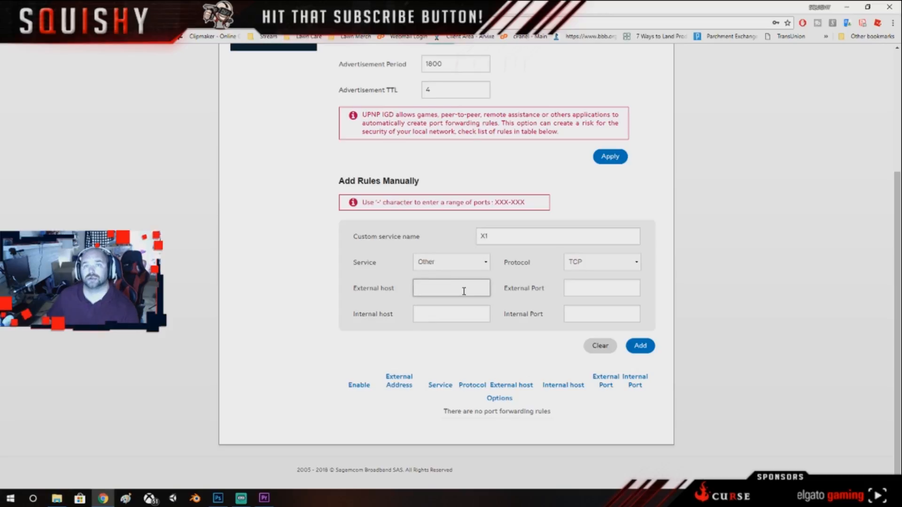
text(192.168.1.25)
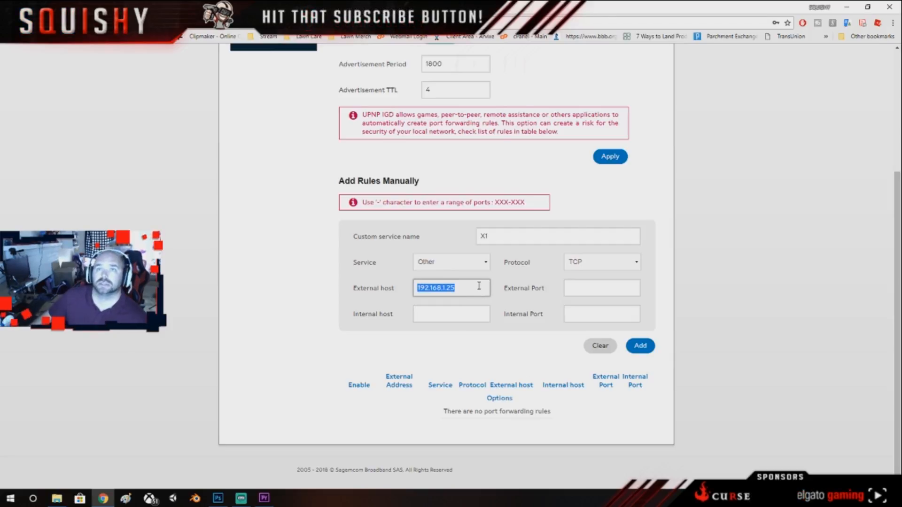
right_click(451, 288)
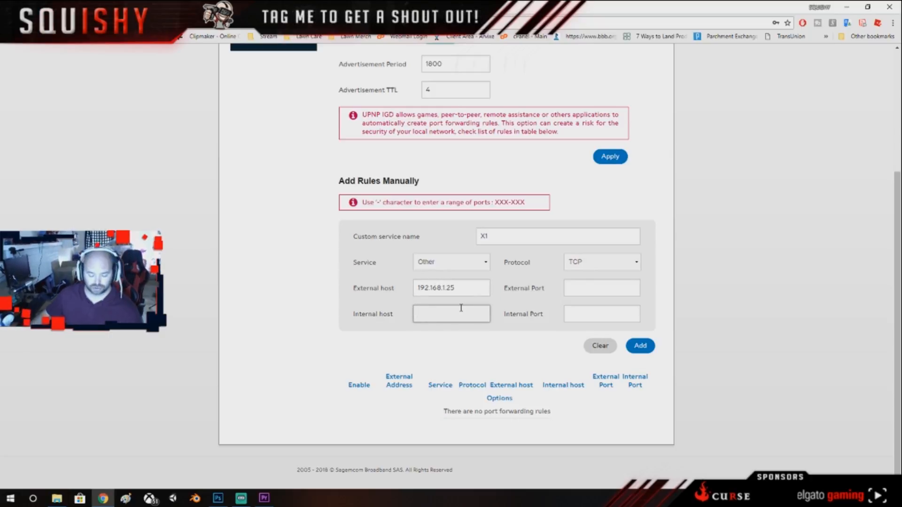
text(192.168.1.25)
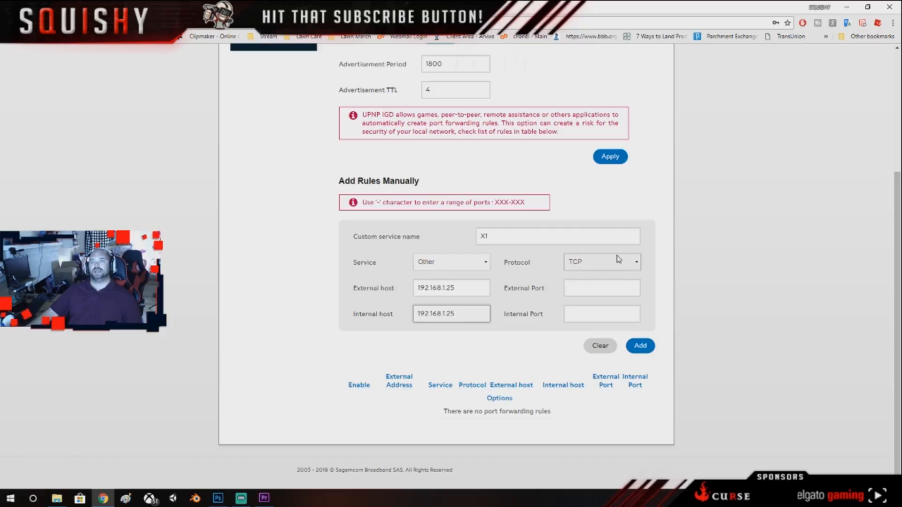
click(602, 262)
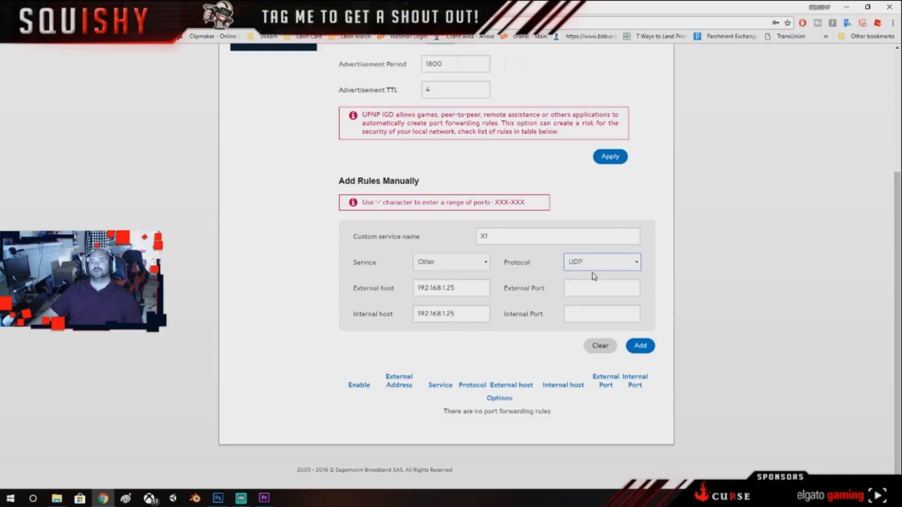
text(88)
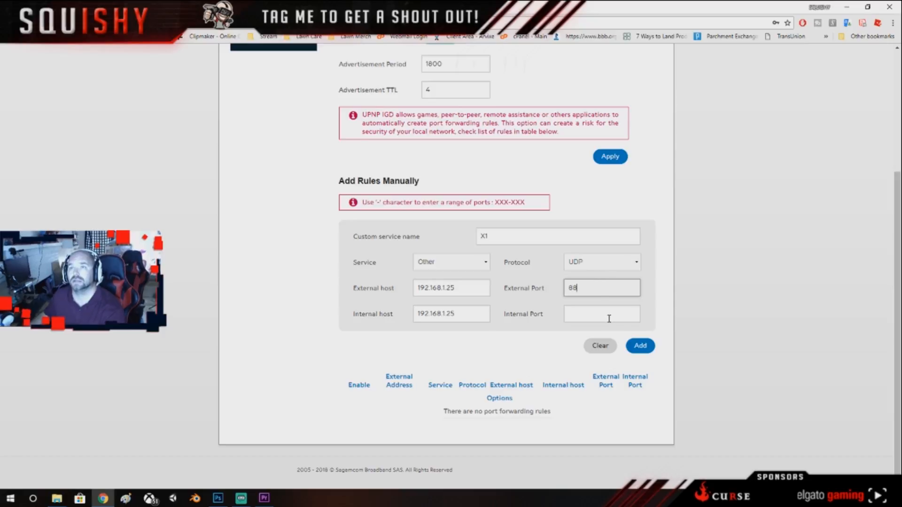
click(639, 346)
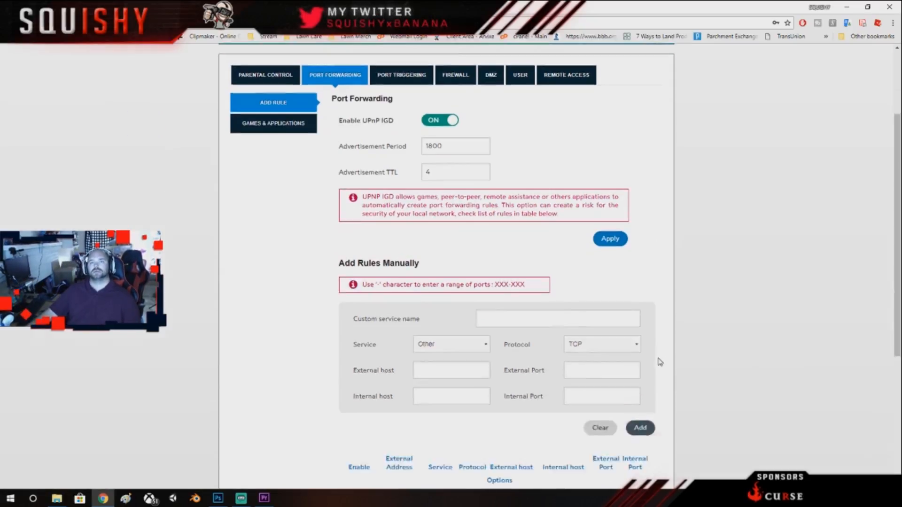
scroll(down, 3)
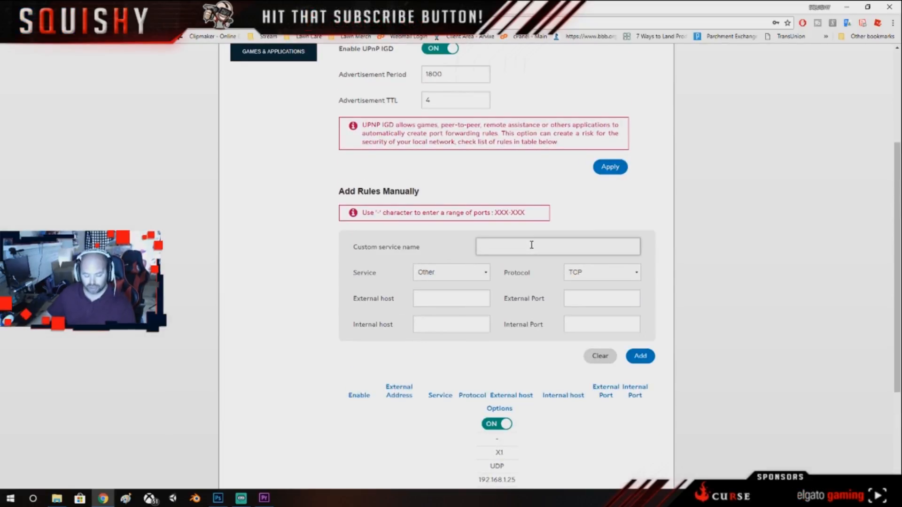
Add rule X2 for host 192.168.1.25, protocol TCP - UDP, port 3074.
text(X2)
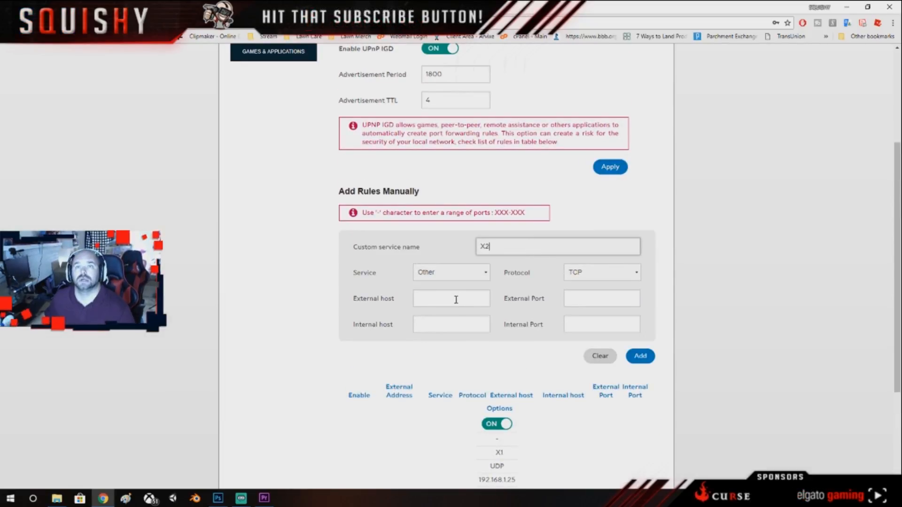
text(192.168.1.25)
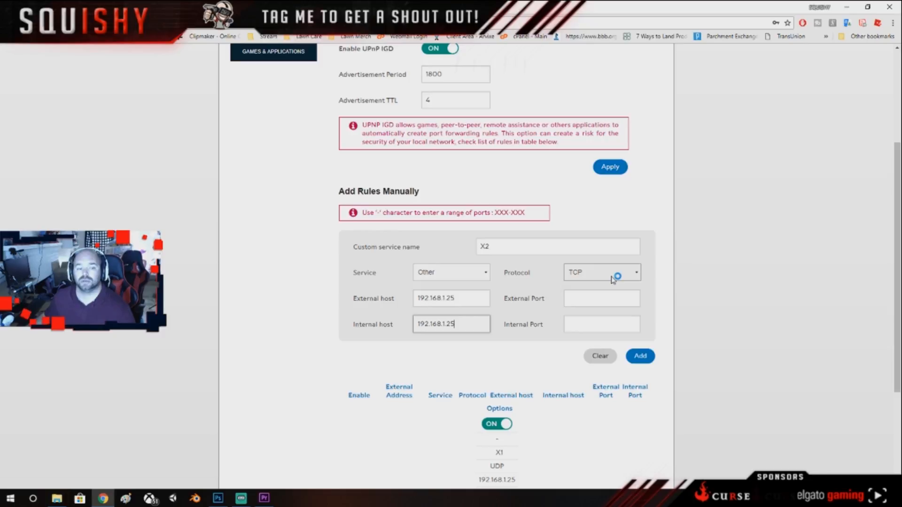
click(602, 272)
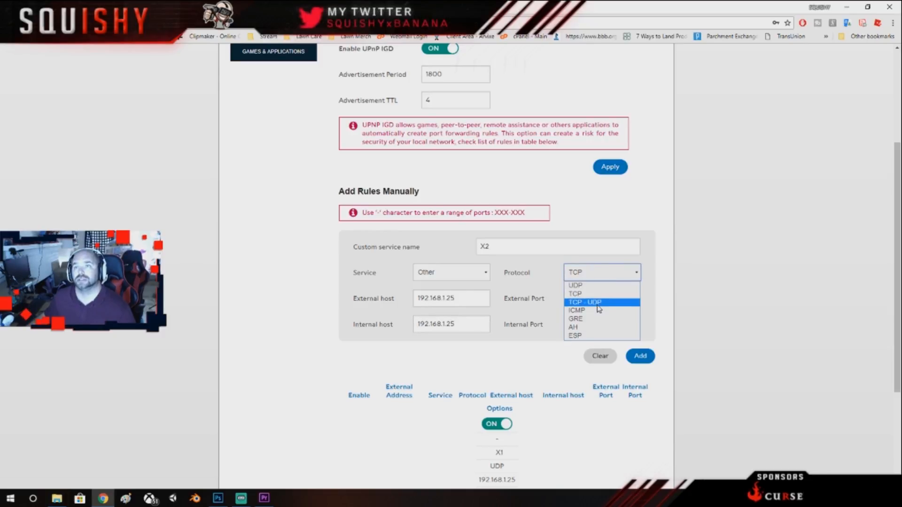
click(584, 302)
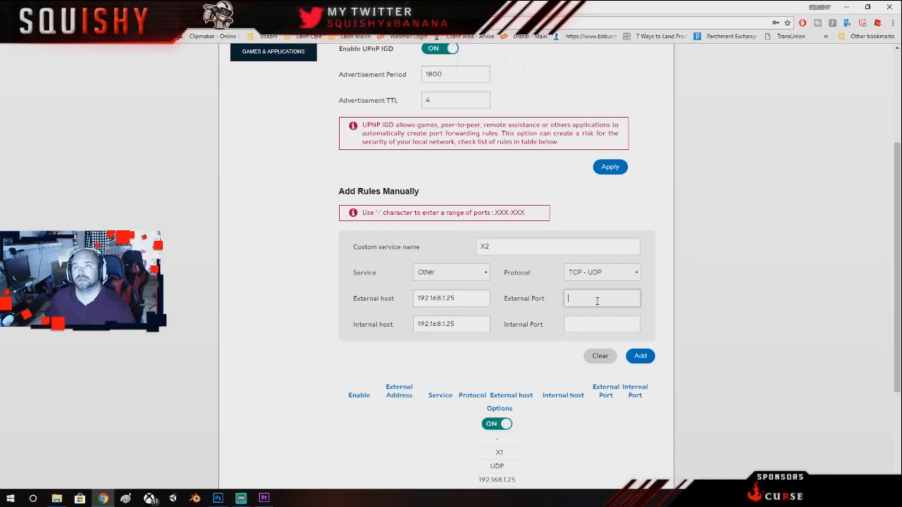
text(3)
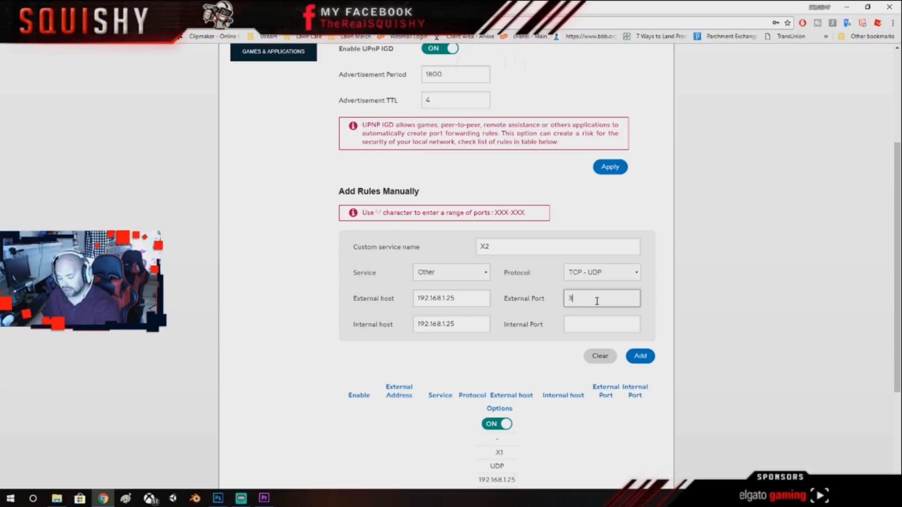
text(074)
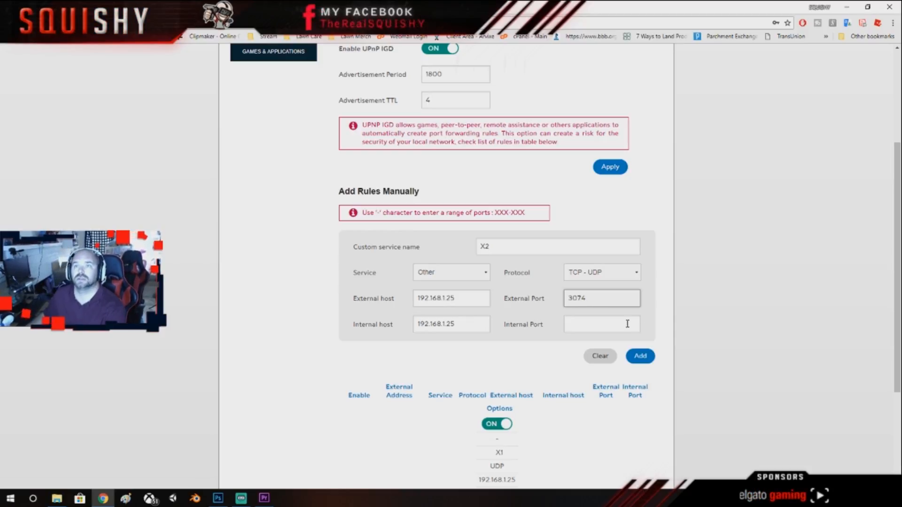
text(307)
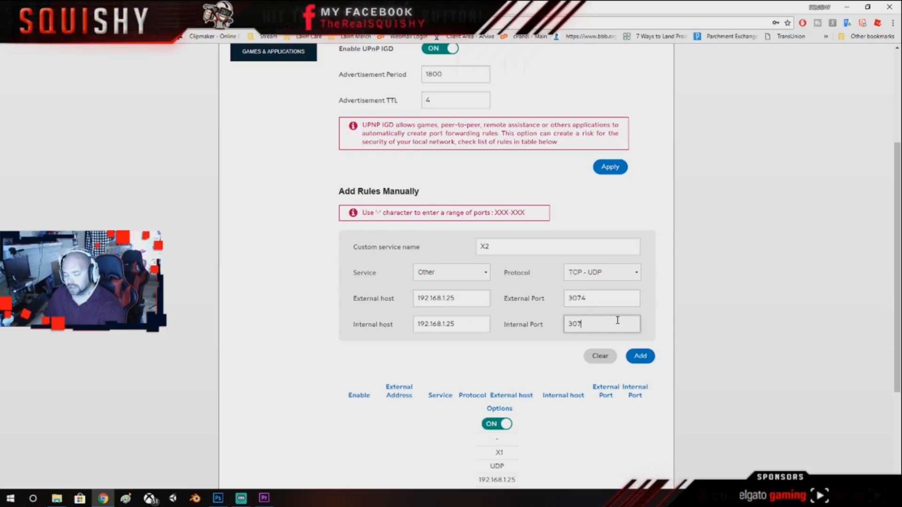
click(639, 355)
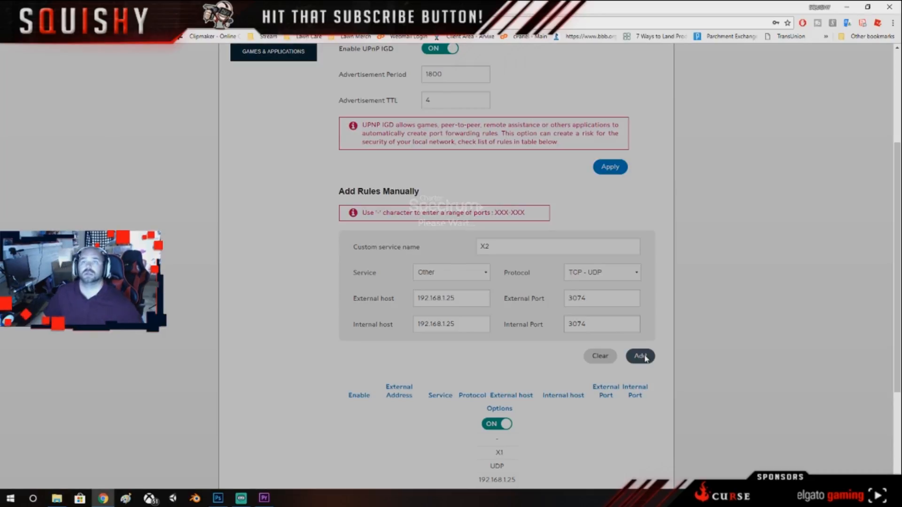
click(640, 356)
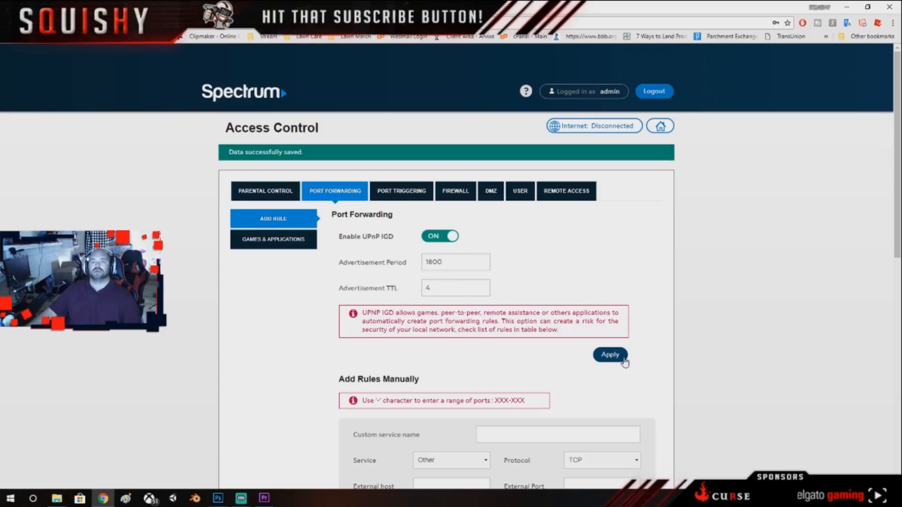
scroll(down, 3)
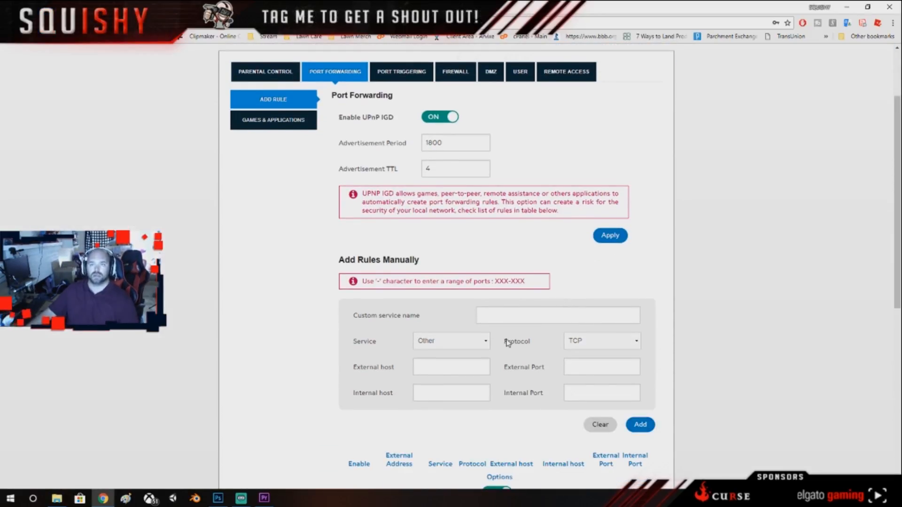
Add rule X3 for host 192.168.1.25, protocol TCP - UDP, port 53.
text(X3)
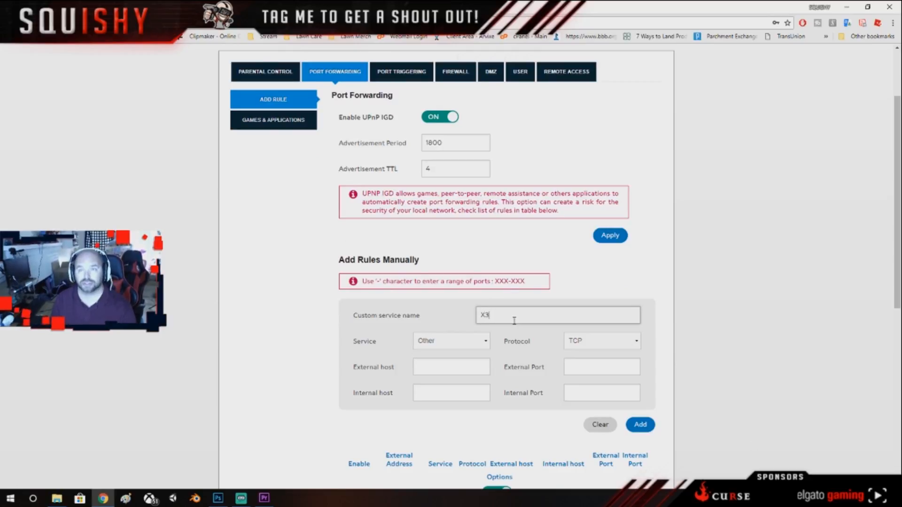
click(451, 367)
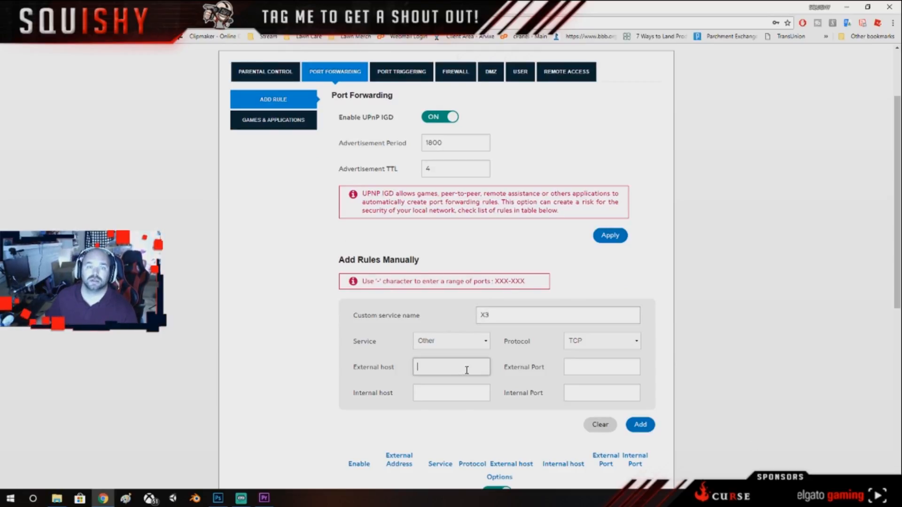
text(192.168.1.25)
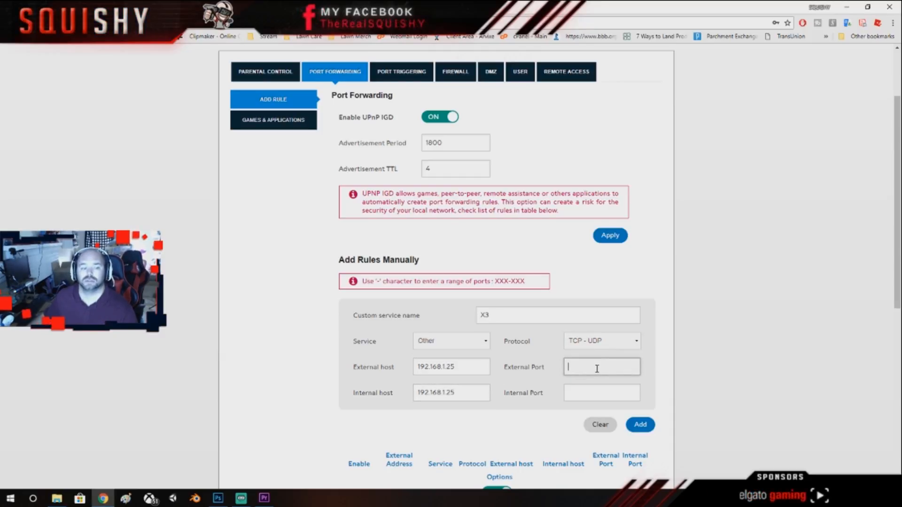
text(53)
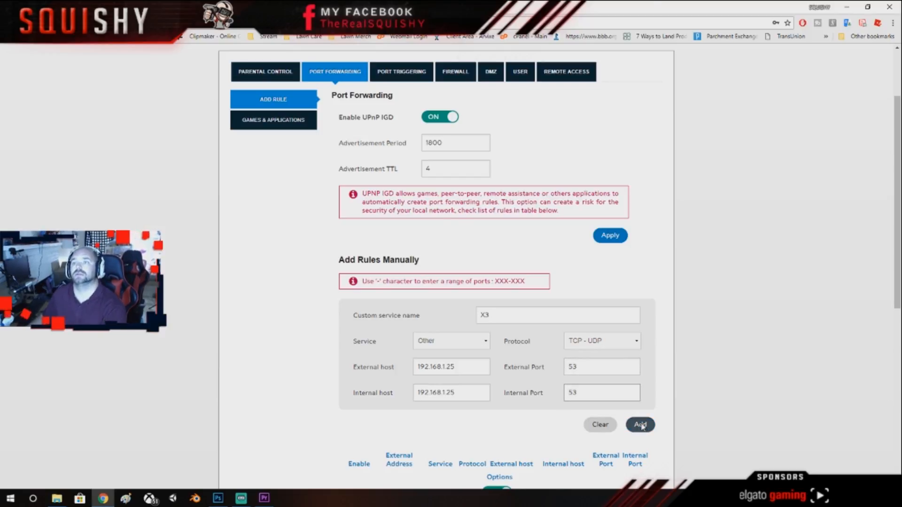
click(640, 425)
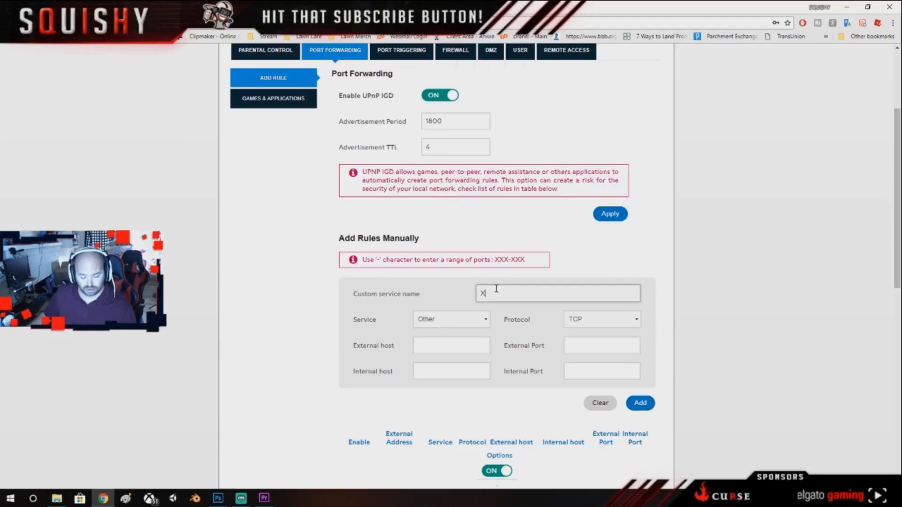
Add rule X4 for host 192.168.1.25, protocol TCP, port 80.
text(4)
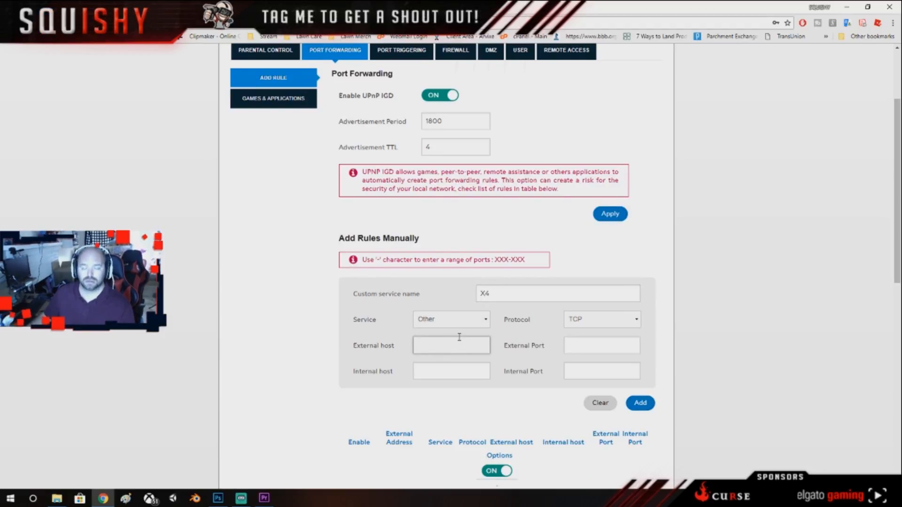
text(192.168.1.25)
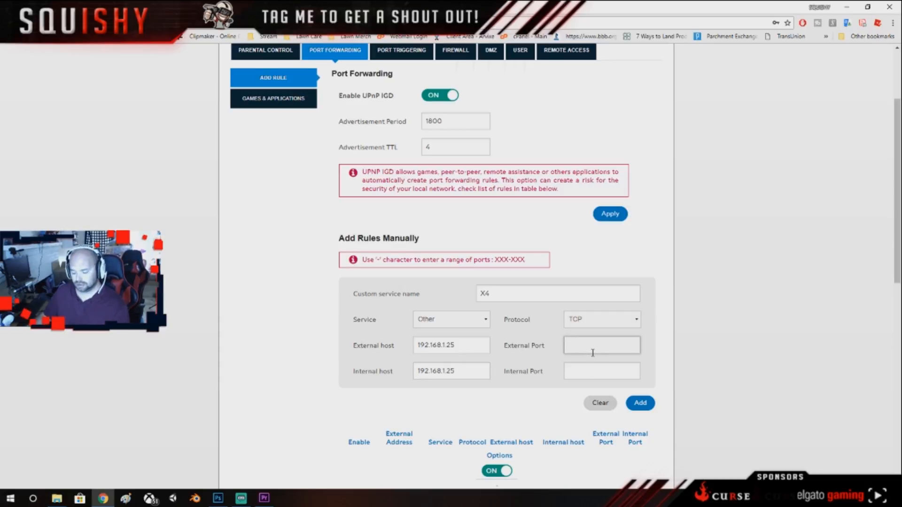
text(80)
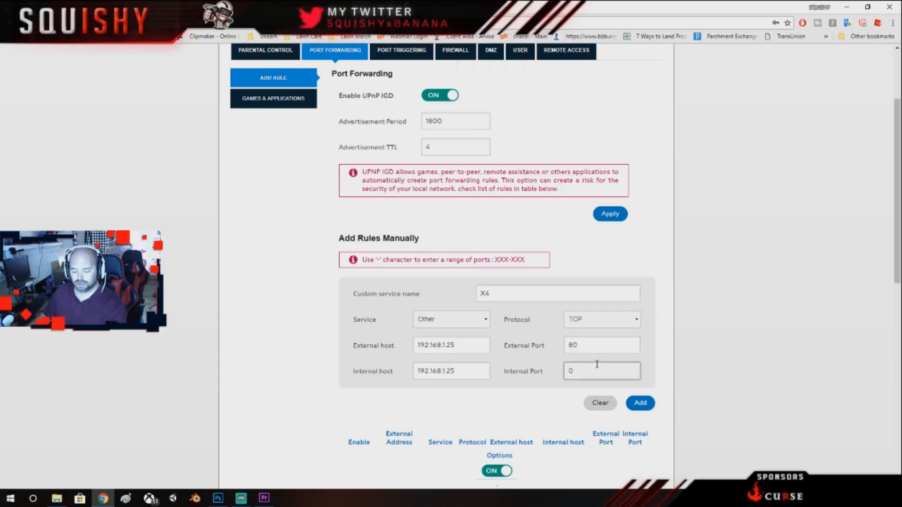
click(640, 403)
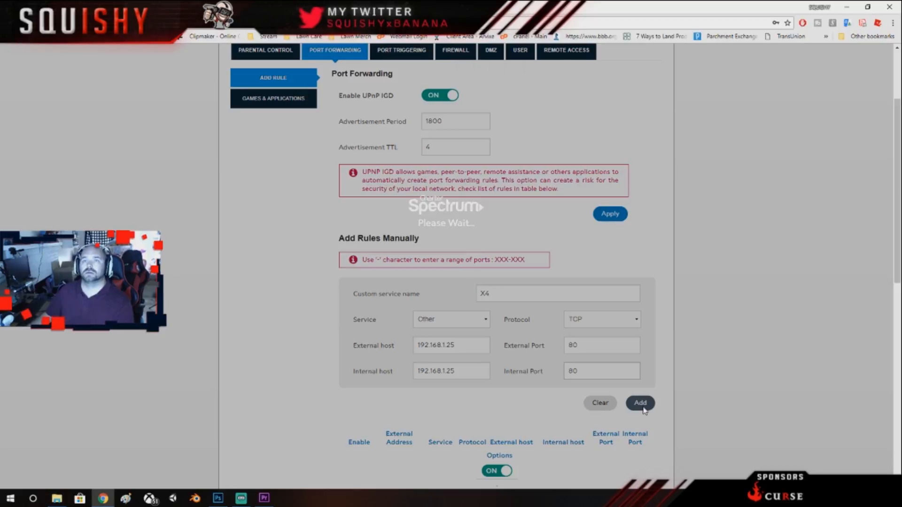
click(640, 403)
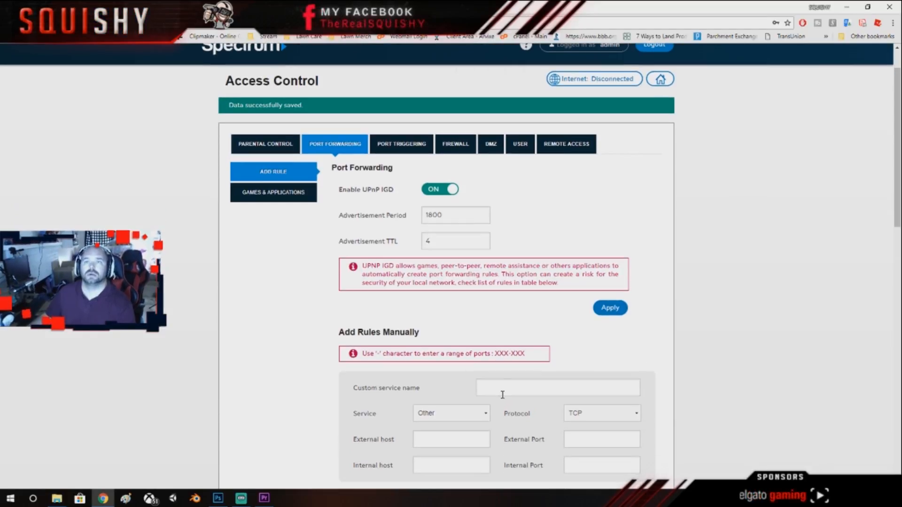
Add rule X5 for host 192.168.1.25, protocol UDP, port 500.
text(X5)
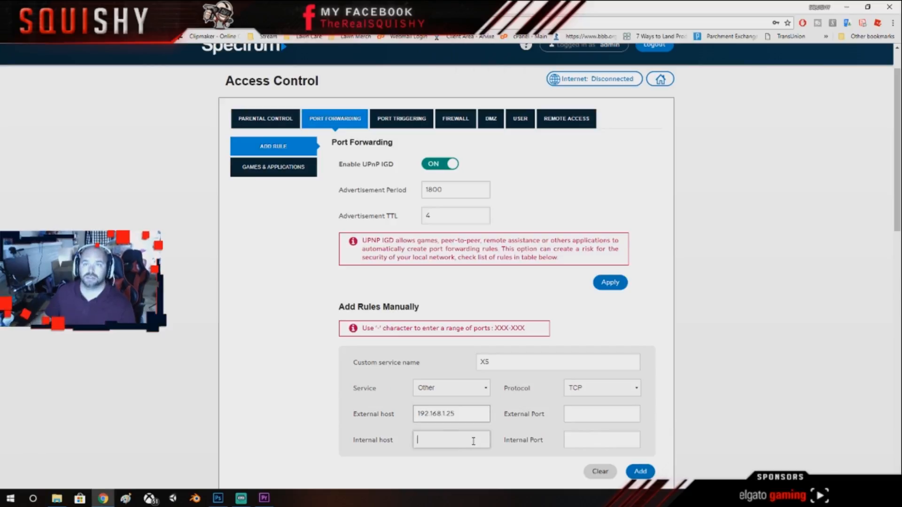
text(192.168.1.25)
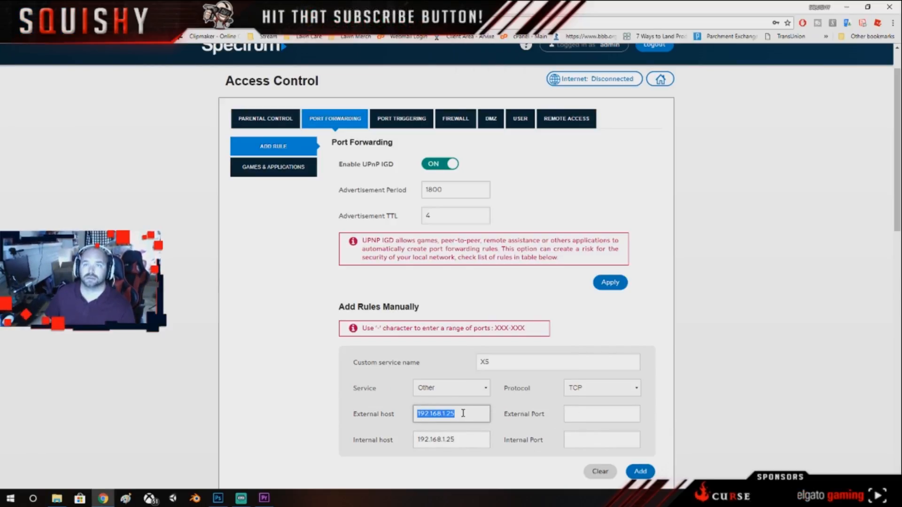
key(Delete)
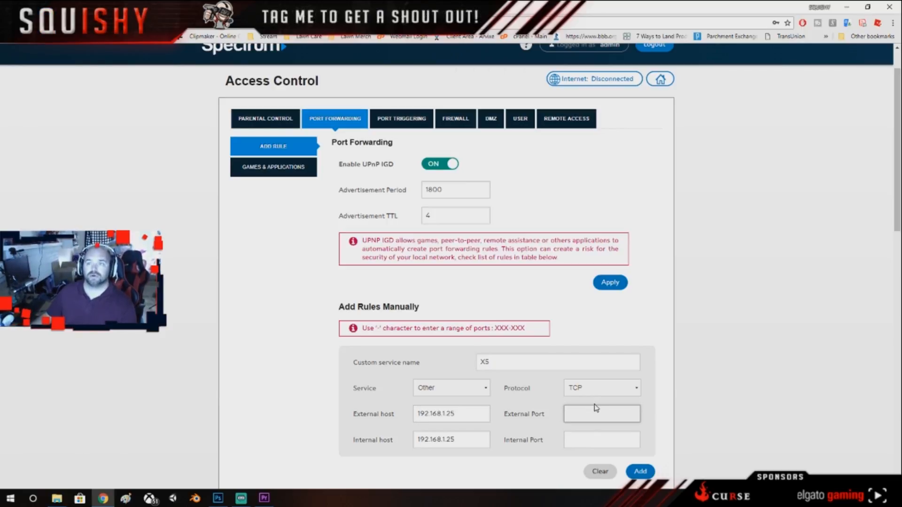
text(500)
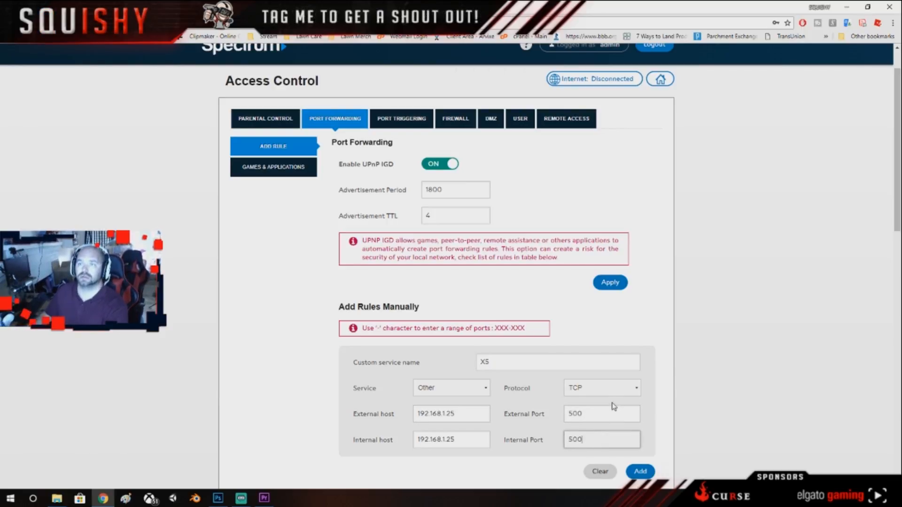
click(602, 388)
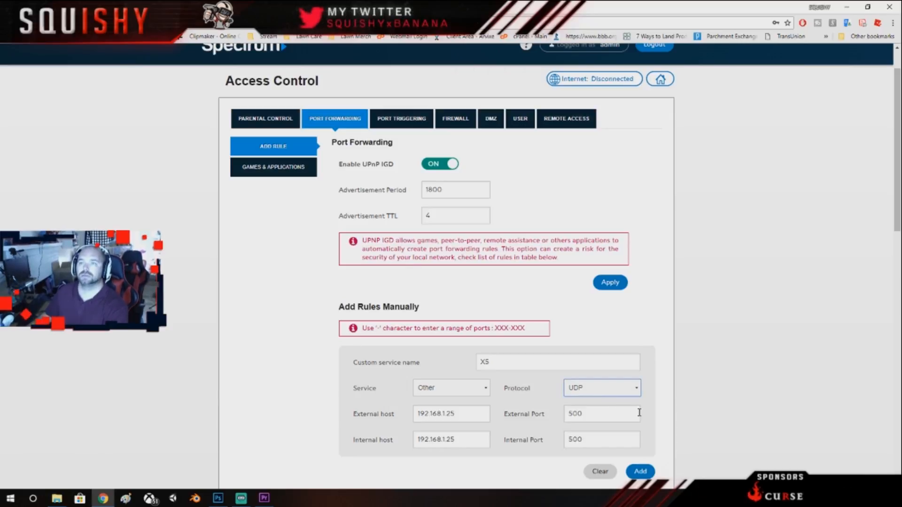
click(640, 471)
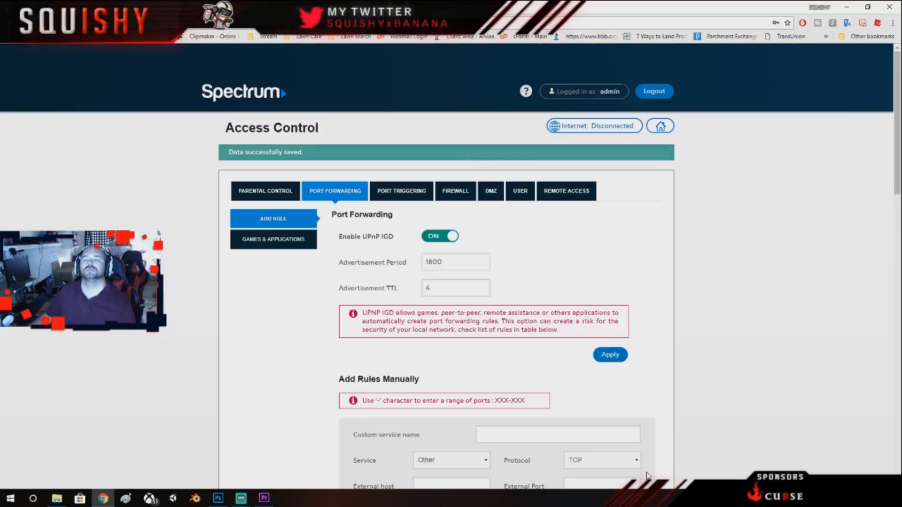
Add rule X6 forwarding UDP port 3544 to host 192.168.1.25.
scroll(down, 3)
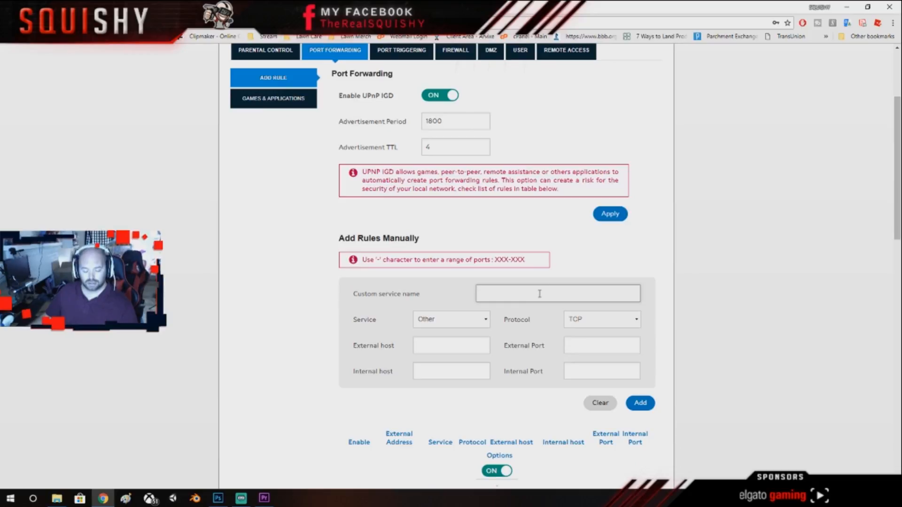
text(X6)
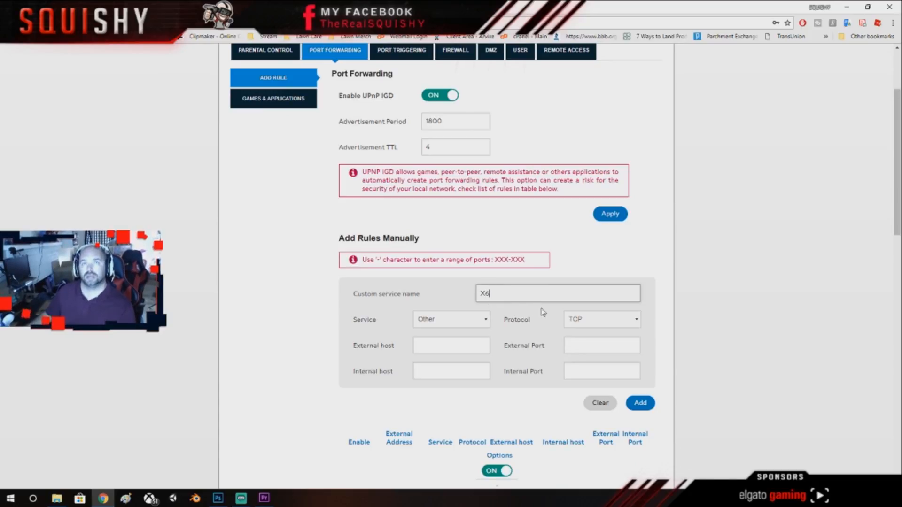
text(192.168.1.25)
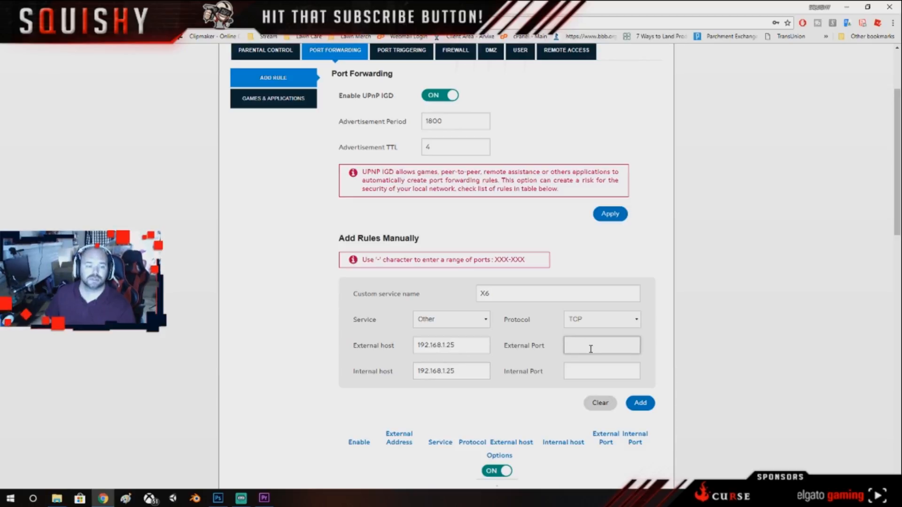
click(602, 320)
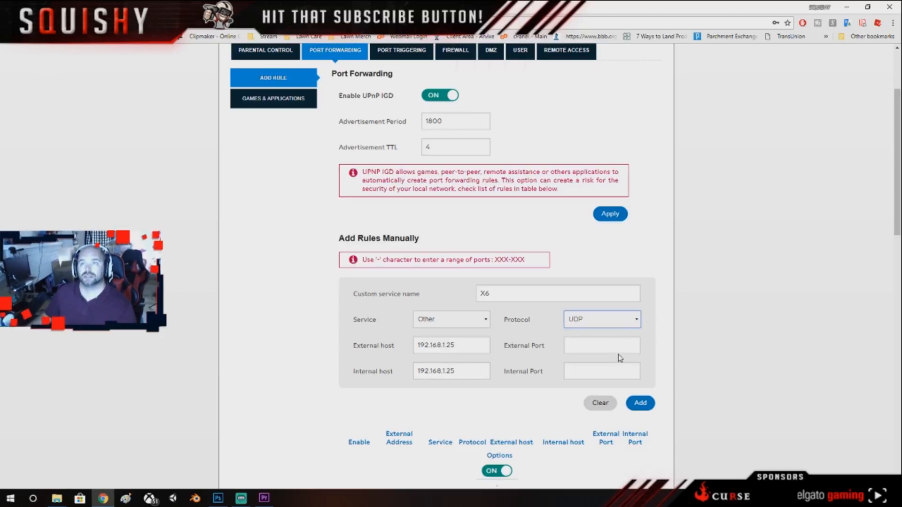
click(602, 345)
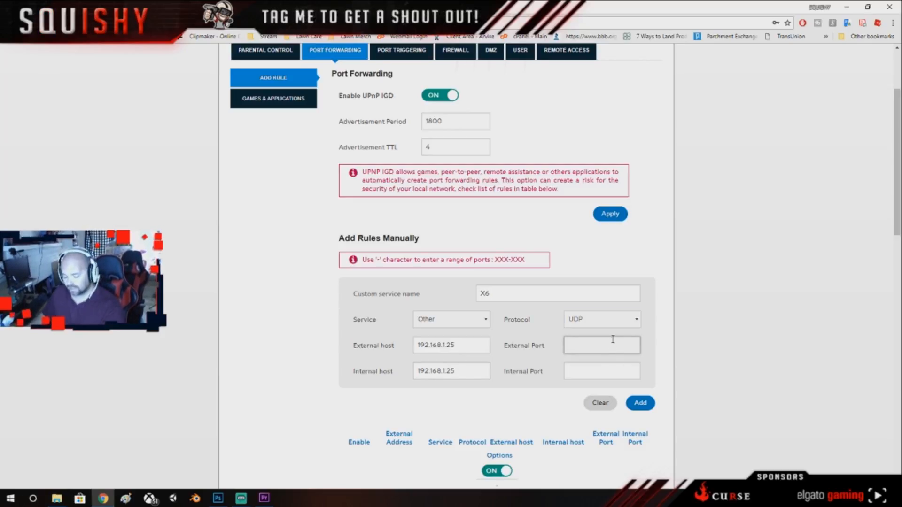
text(3544)
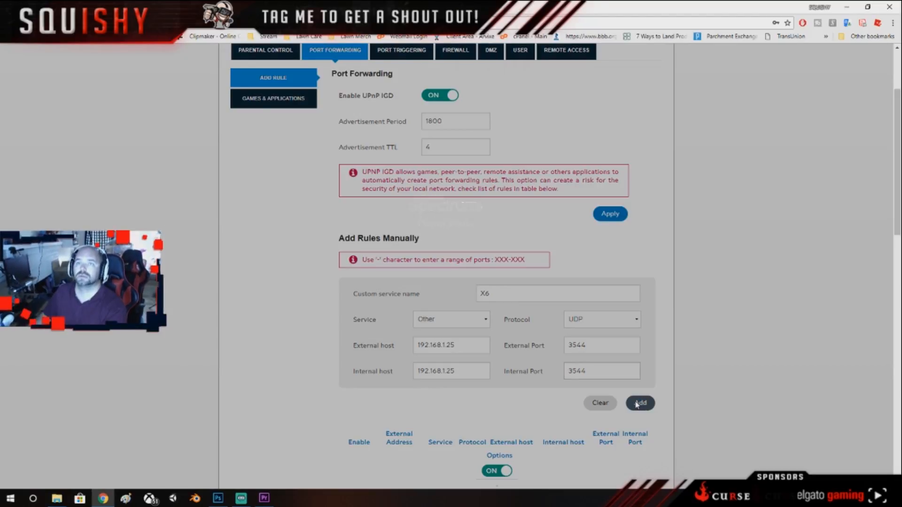
click(640, 403)
text(7)
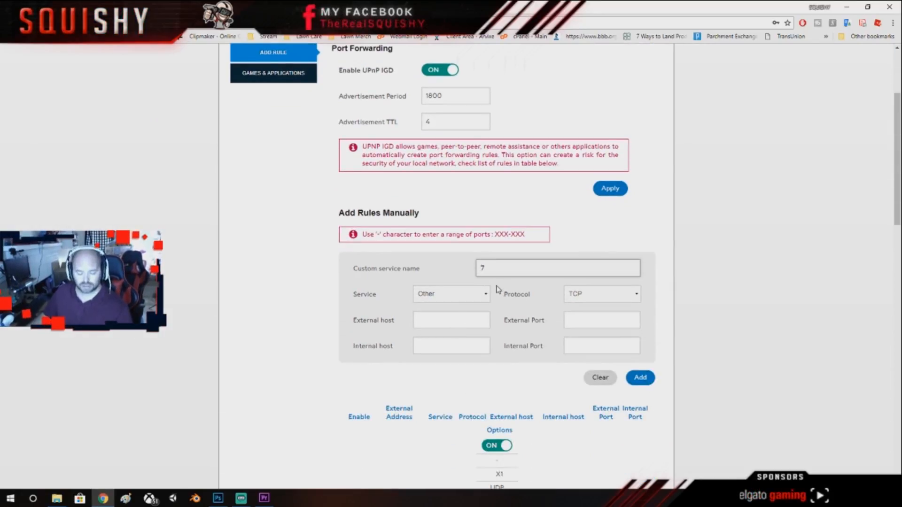
mouse_move(492, 304)
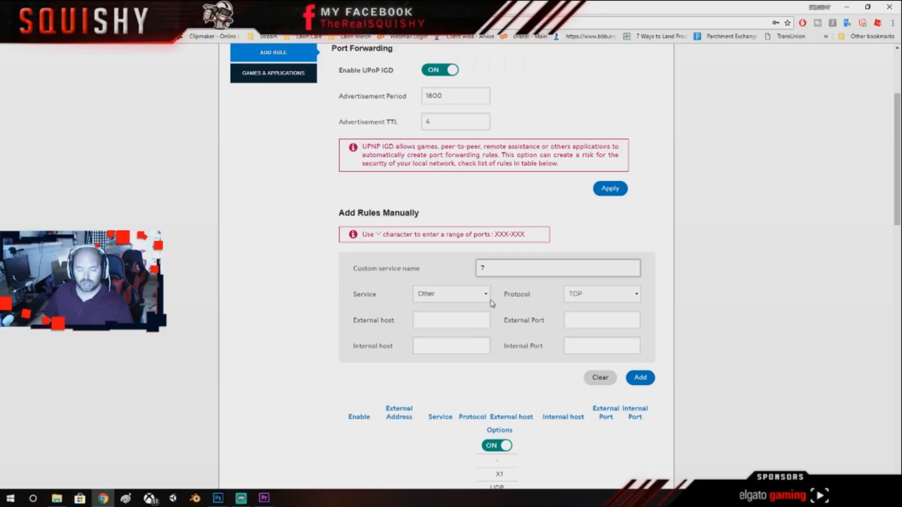
Add rule X7 forwarding UDP port 4500 to host 192.168.1.25.
click(451, 320)
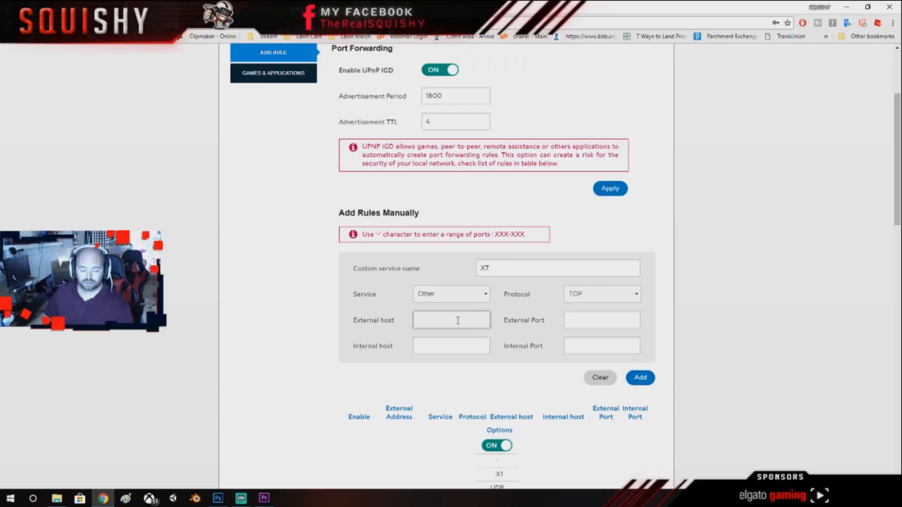
text(192.168.1.25)
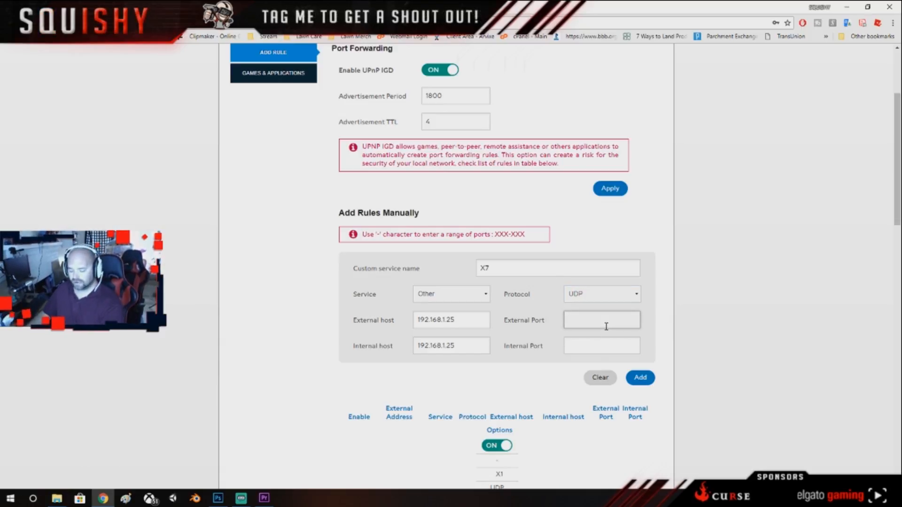
text(45)
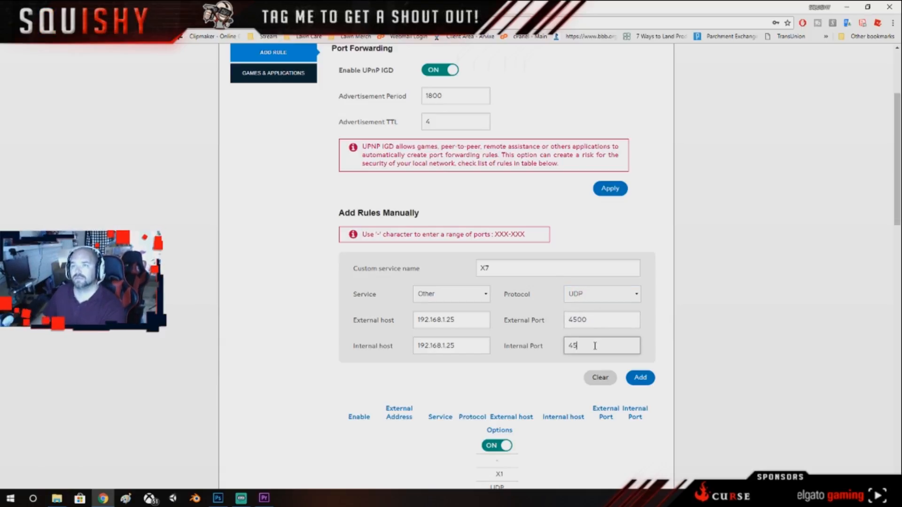
click(640, 378)
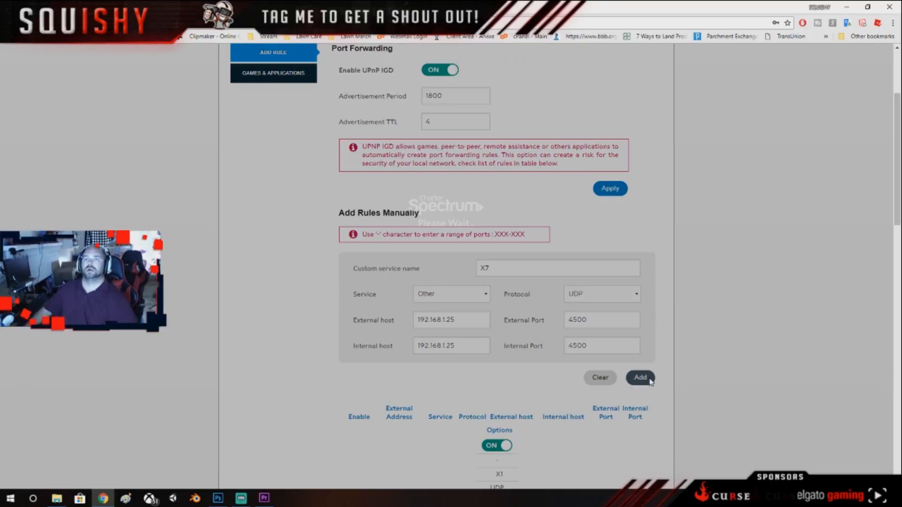
click(640, 377)
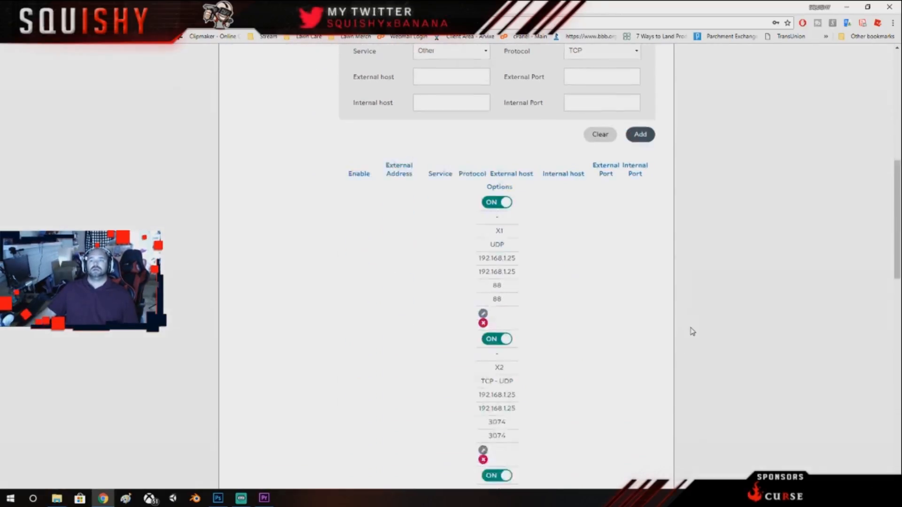
scroll(down, 3)
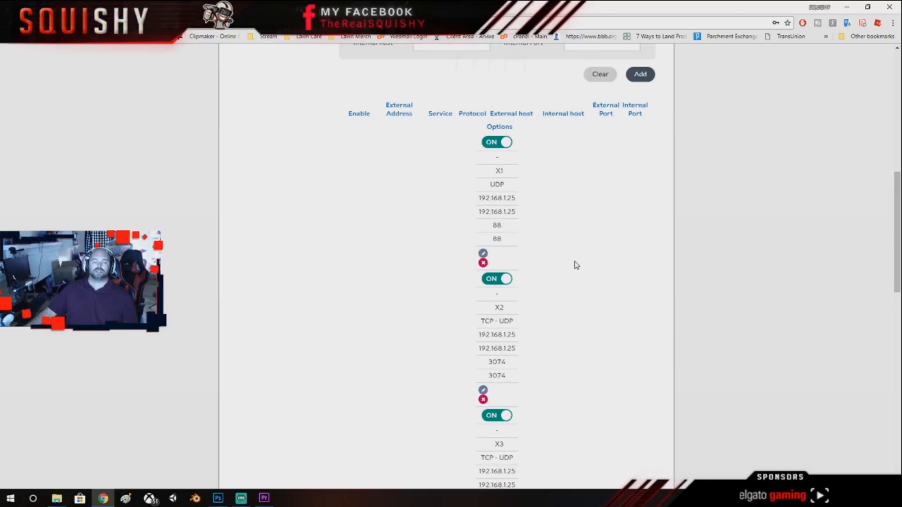
scroll(down, 3)
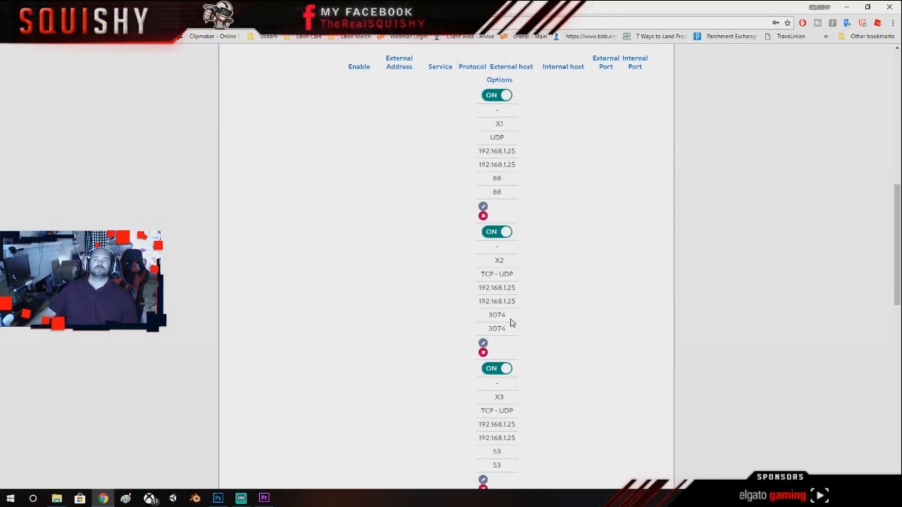
scroll(down, 3)
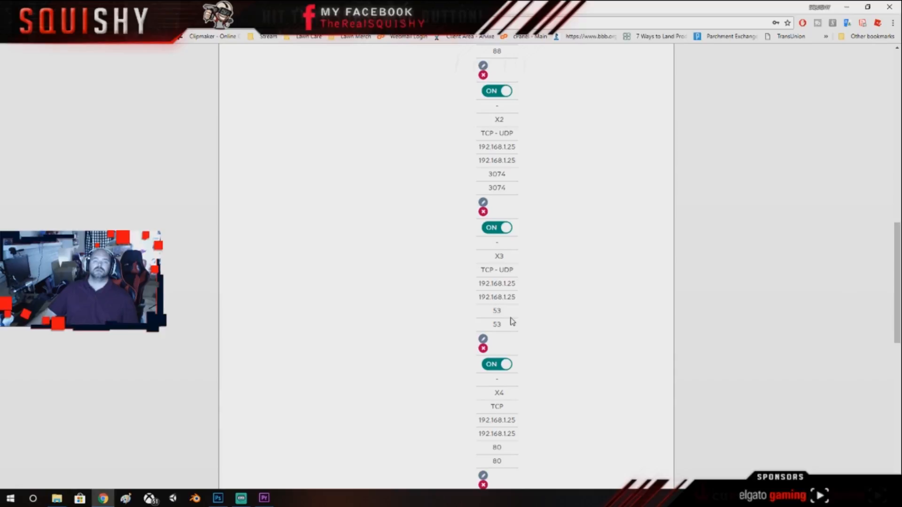
scroll(down, 3)
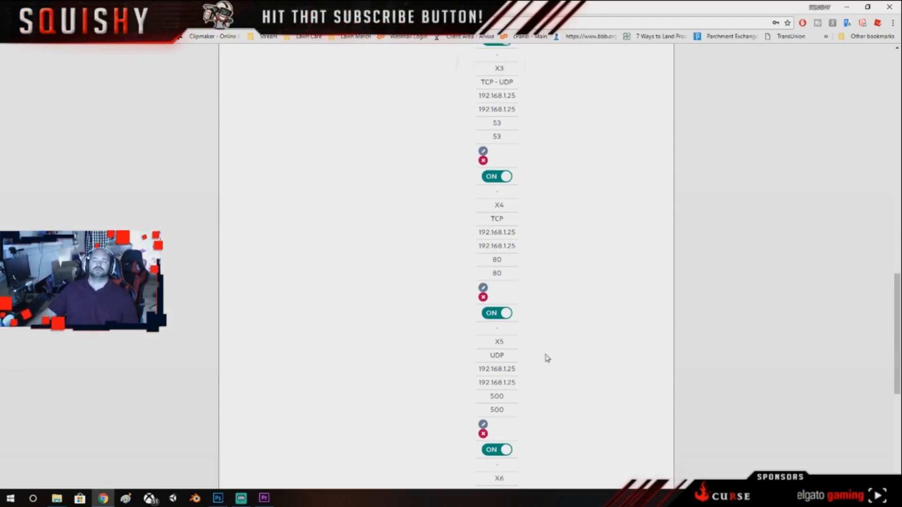
scroll(down, 3)
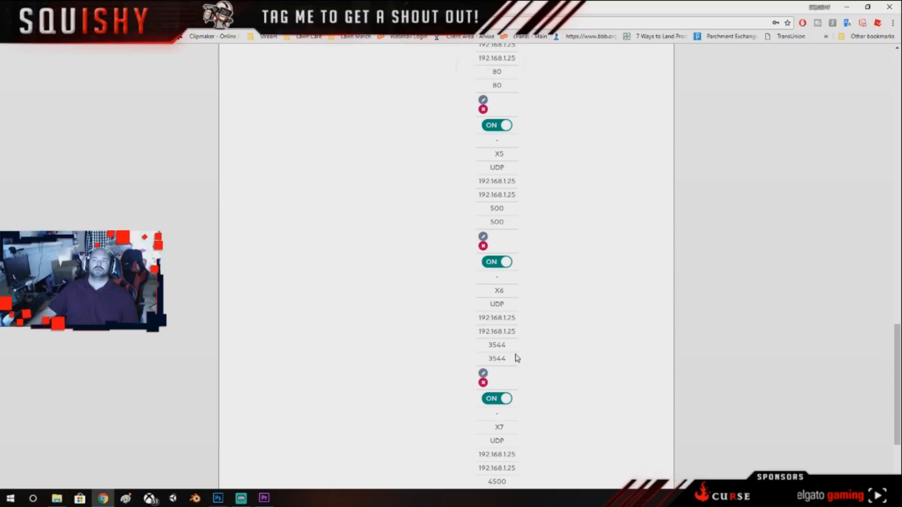
scroll(down, 3)
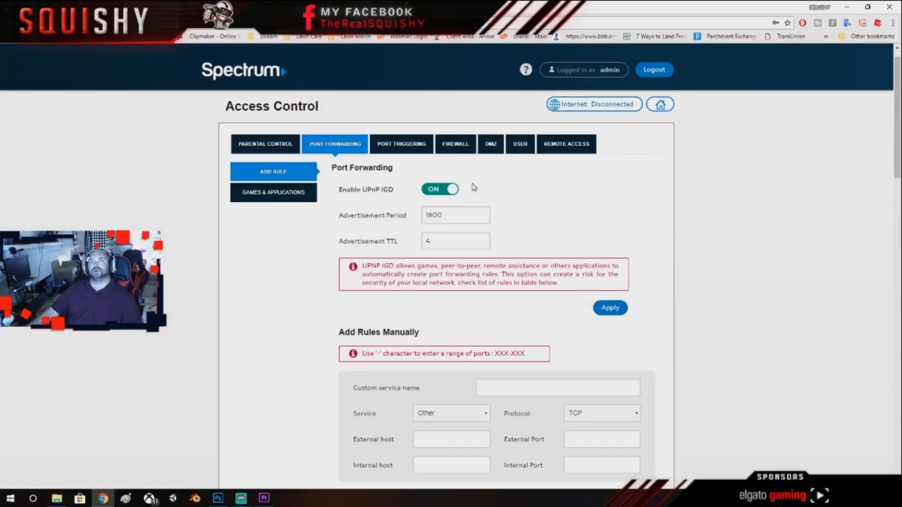
Return to the welcome dashboard and view Ethernet device 192.168.1.69.
click(490, 144)
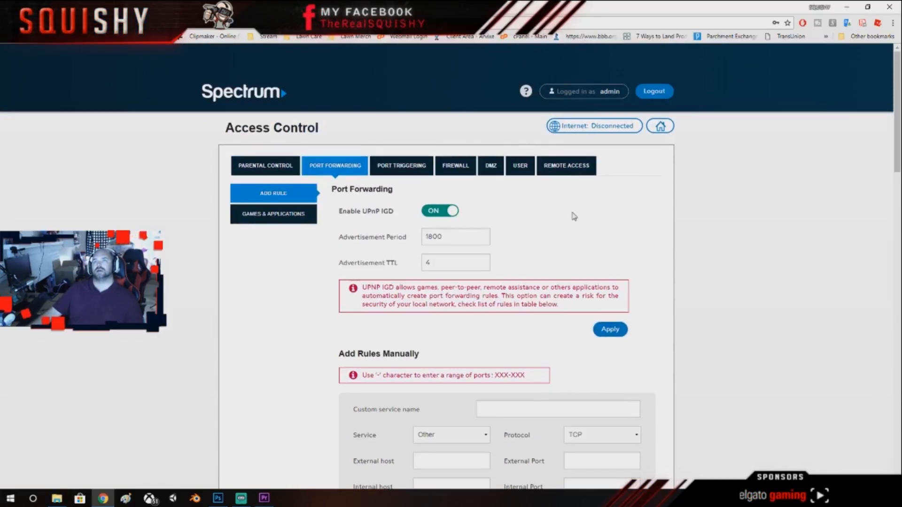
click(659, 126)
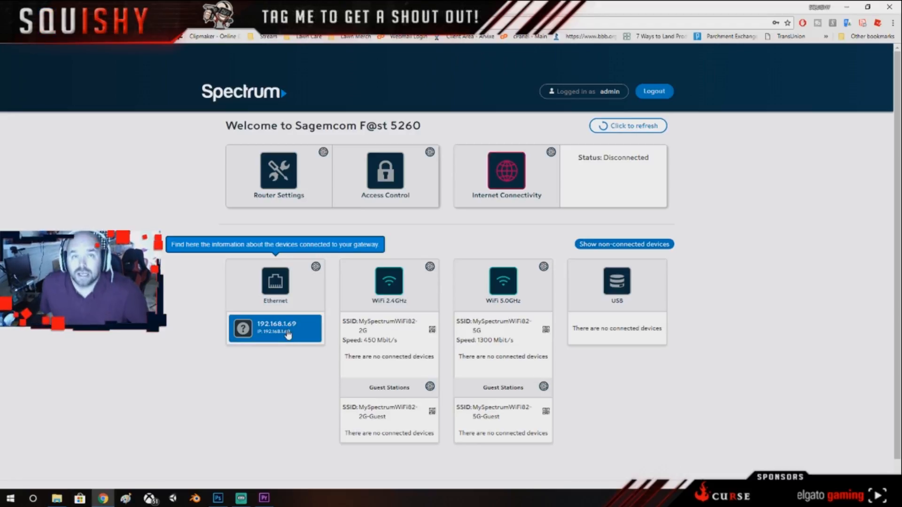
click(275, 285)
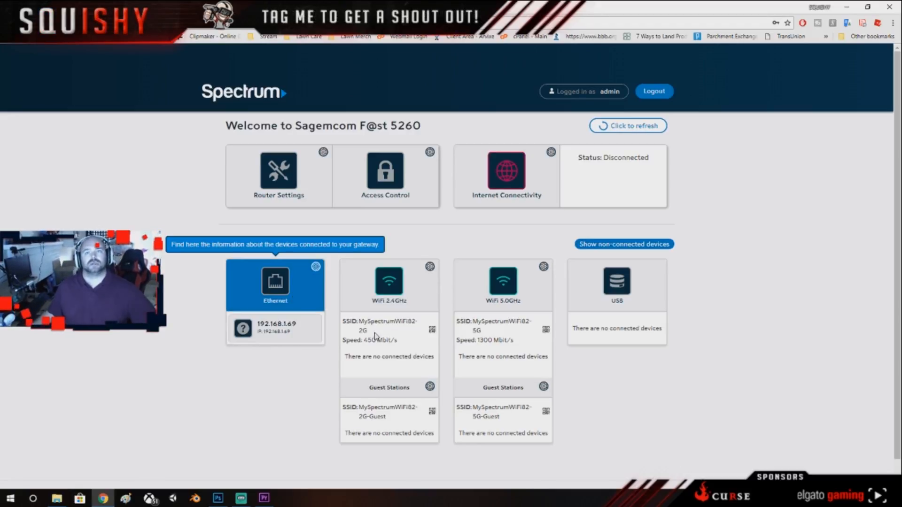